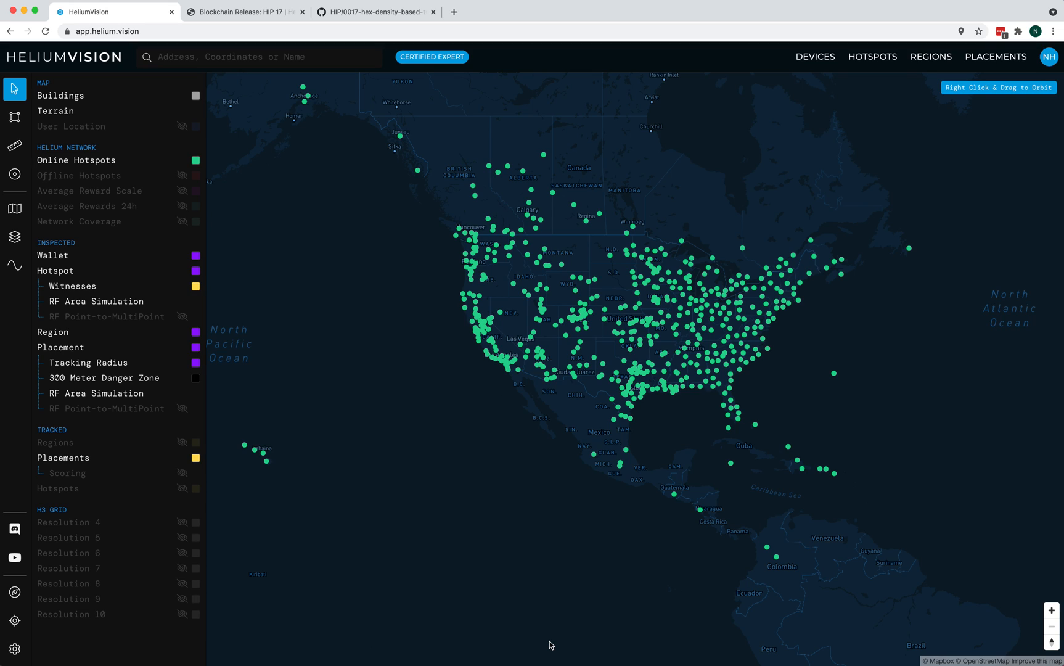
mouse_move(502, 394)
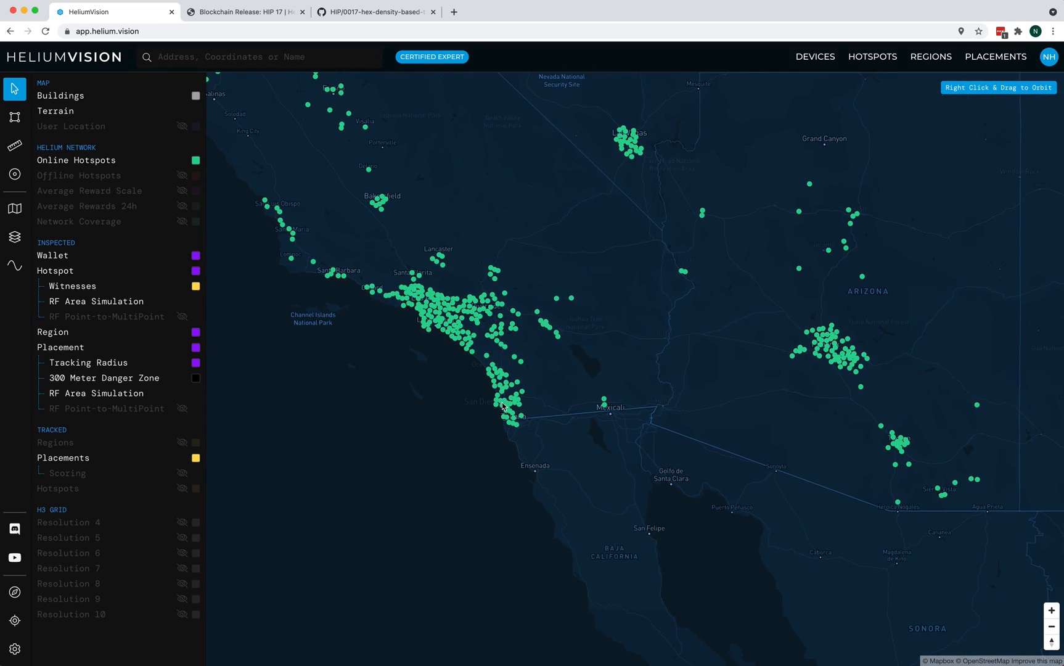
Zoom the map in from North America to the San Diego area
scroll(up, 3)
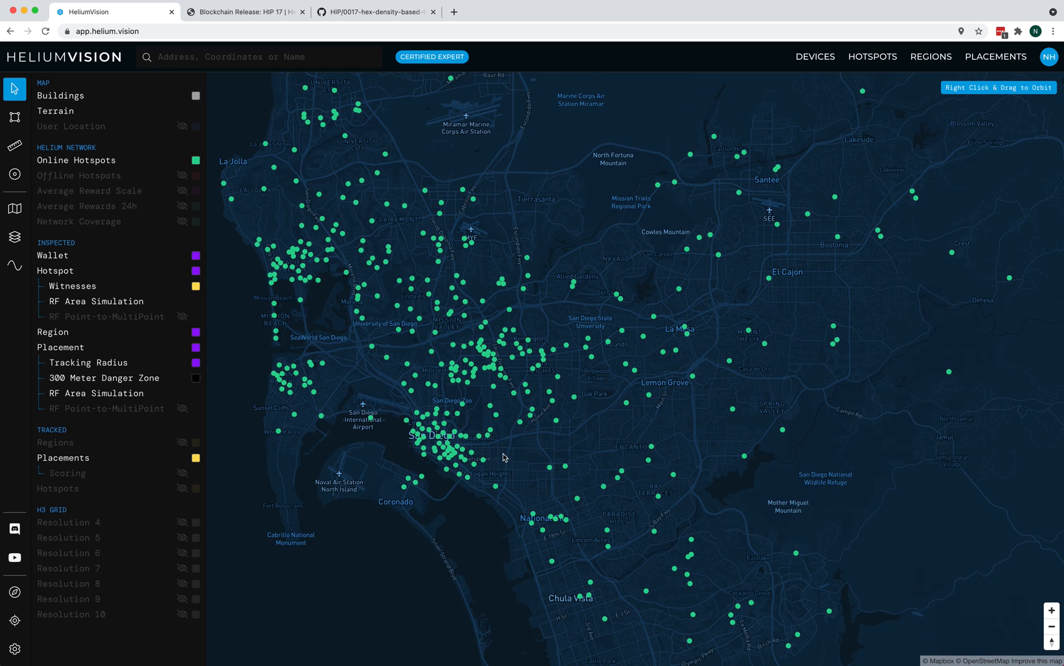
mouse_move(370, 417)
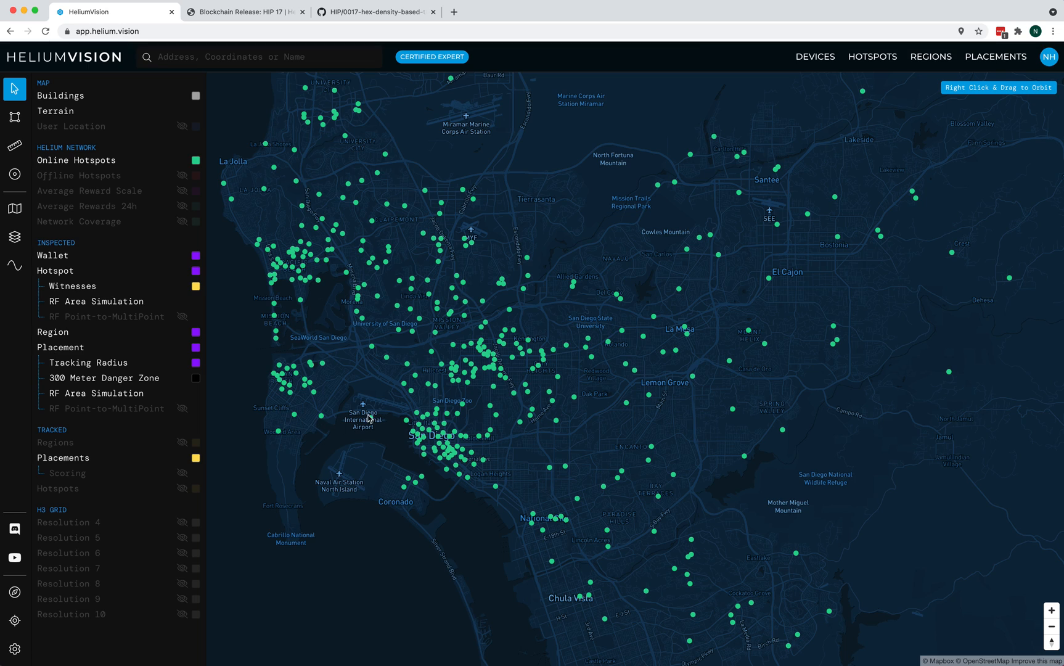
mouse_move(343, 397)
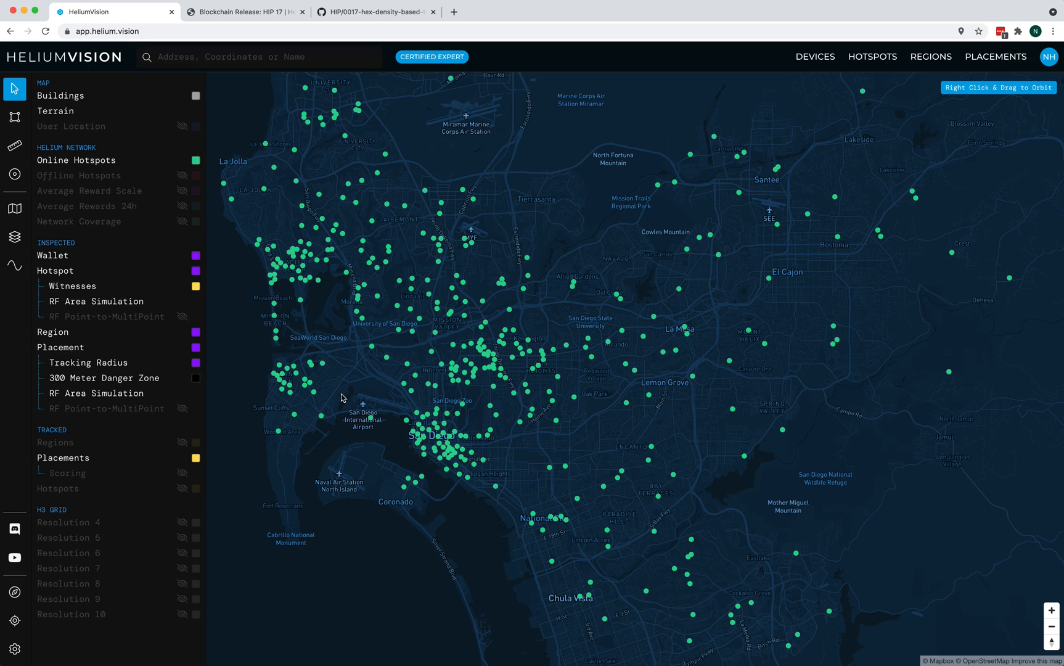
mouse_move(14, 174)
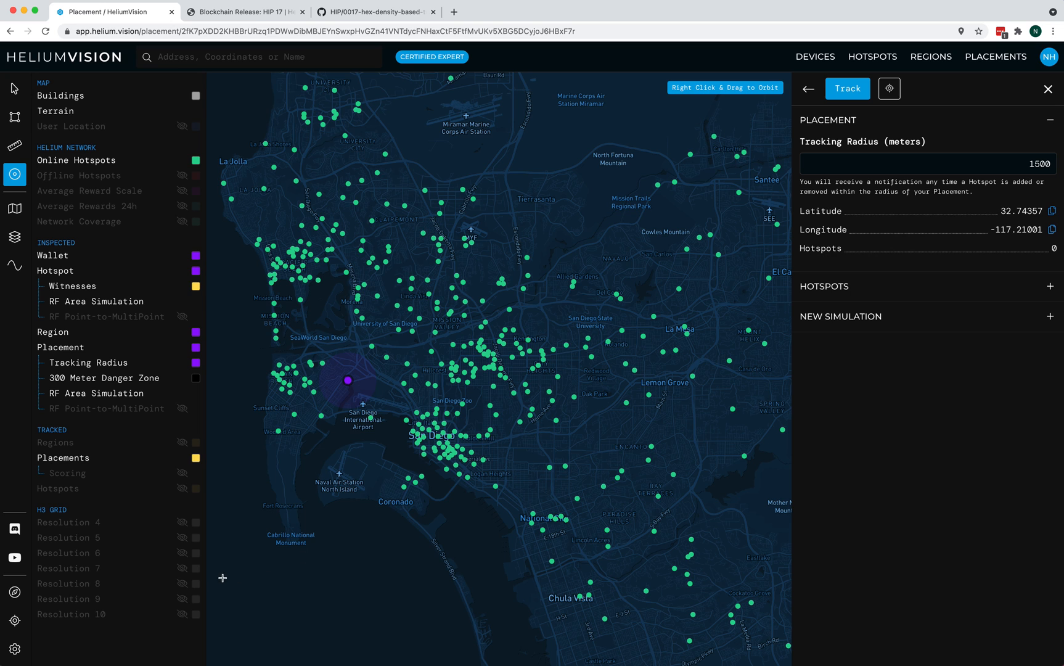
Turn on the H3 Resolution 7 grid and the Average Reward Scale layer
click(196, 587)
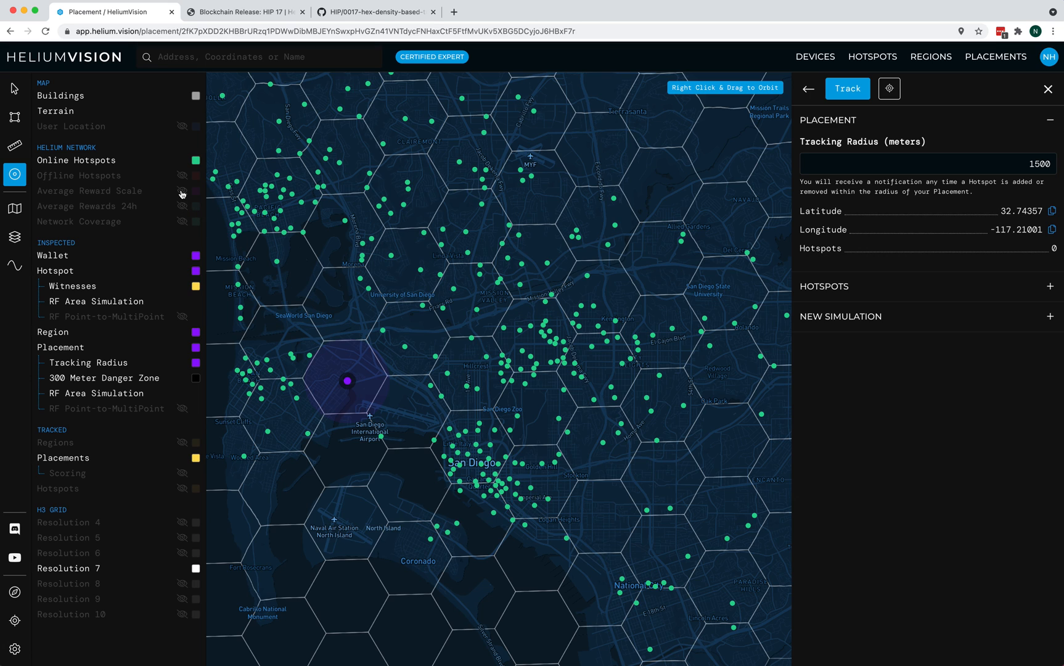
click(182, 190)
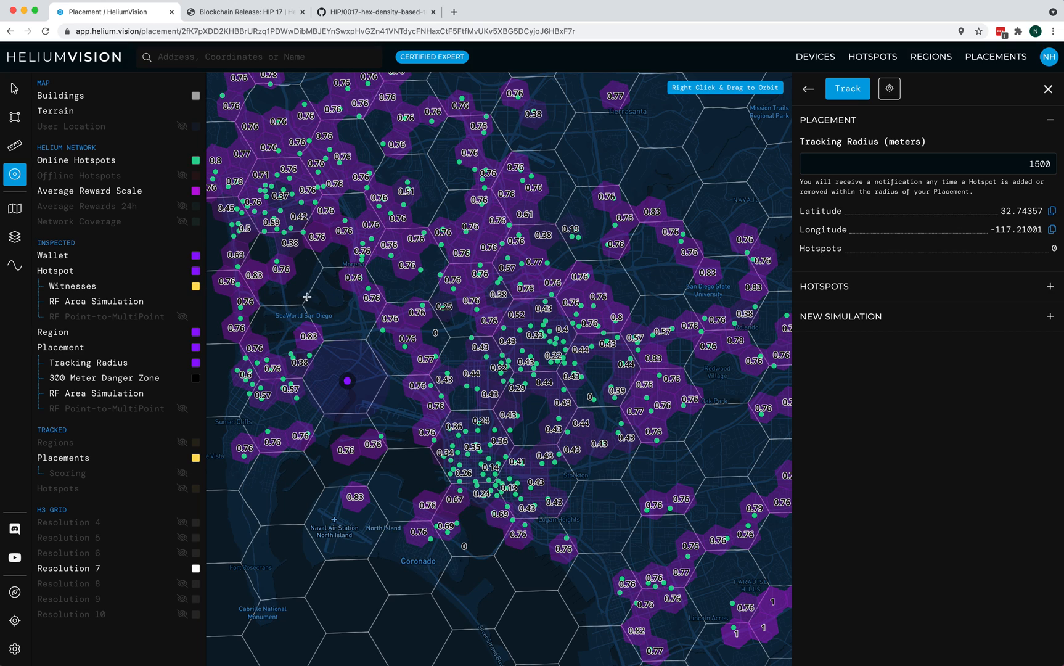
mouse_move(254, 397)
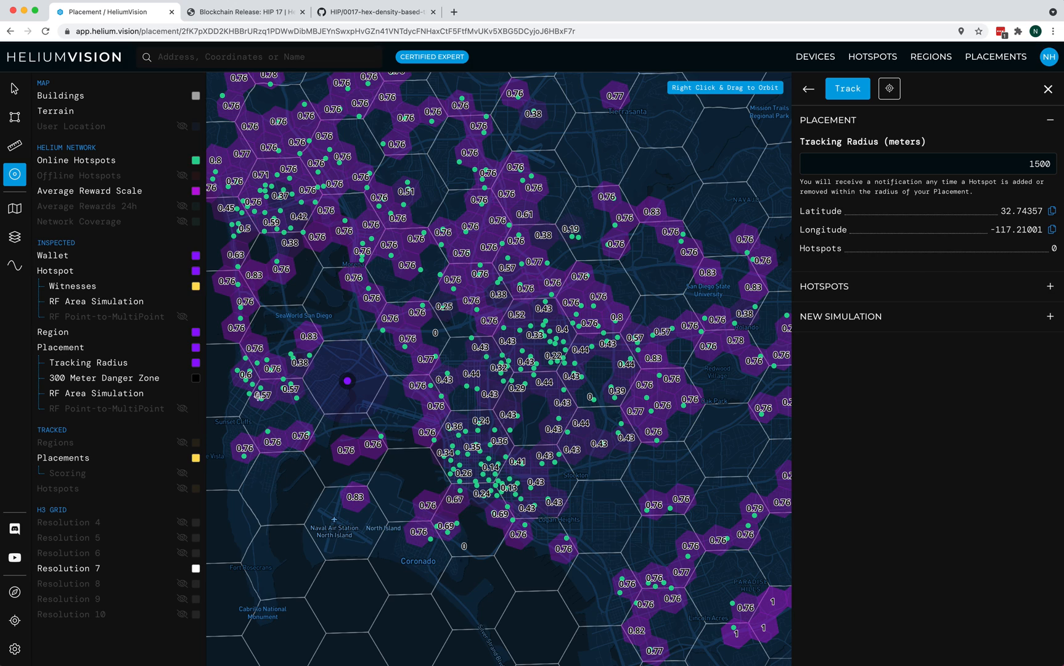
mouse_move(373, 389)
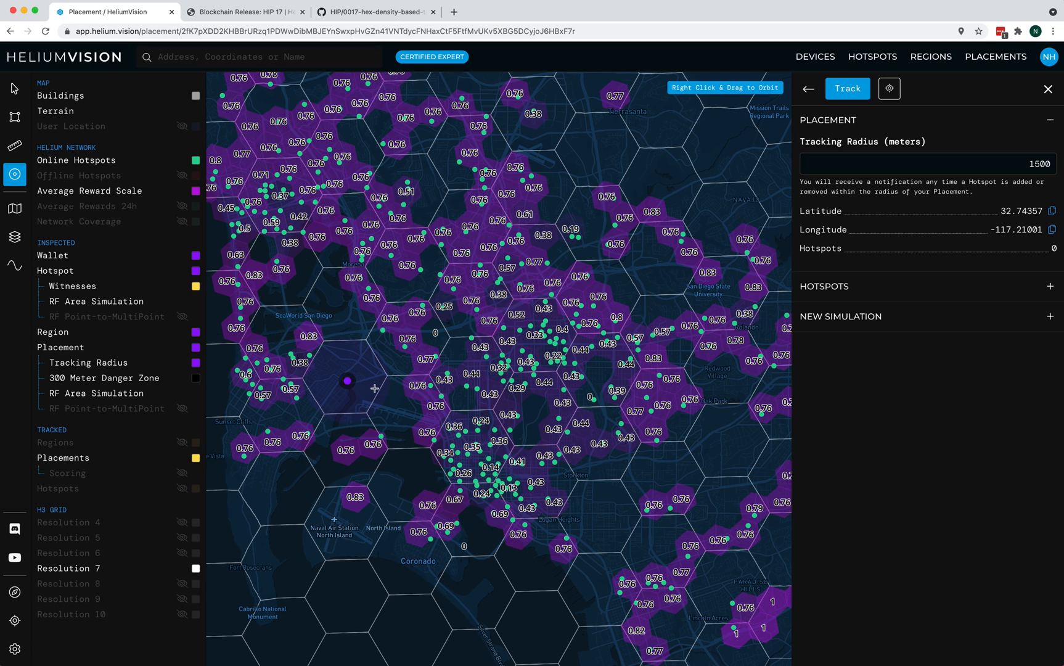
mouse_move(370, 391)
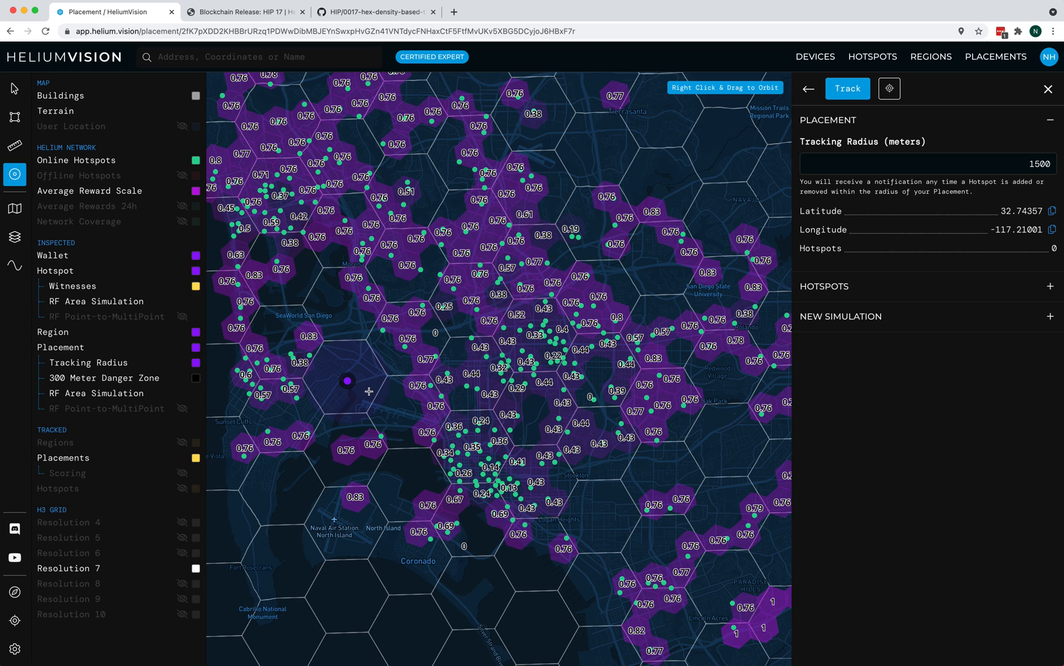
mouse_move(334, 407)
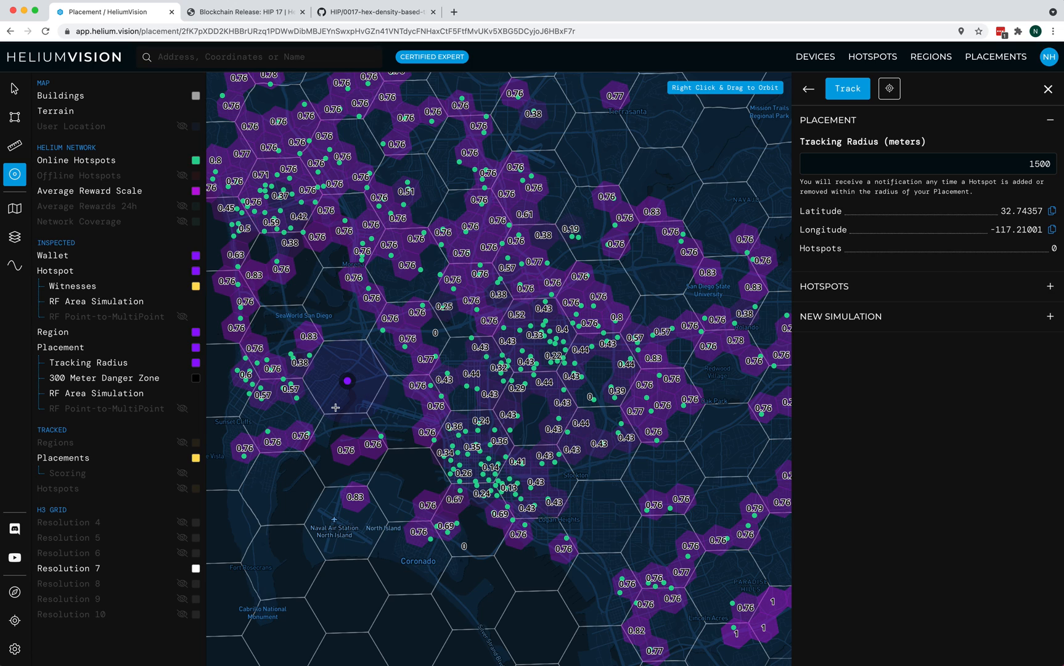
mouse_move(95, 524)
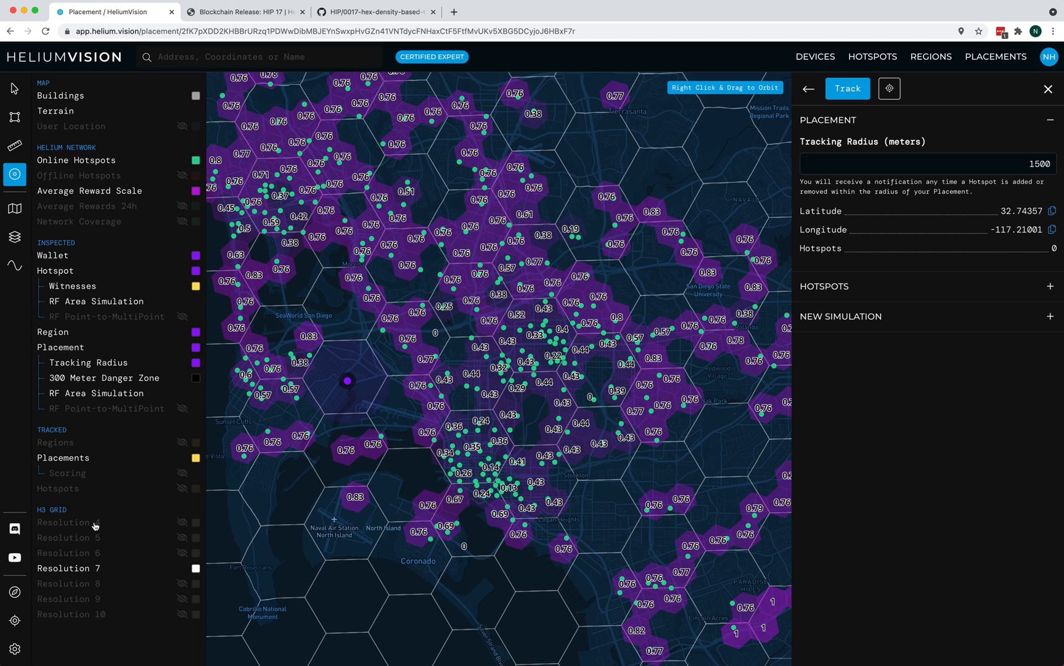
mouse_move(126, 623)
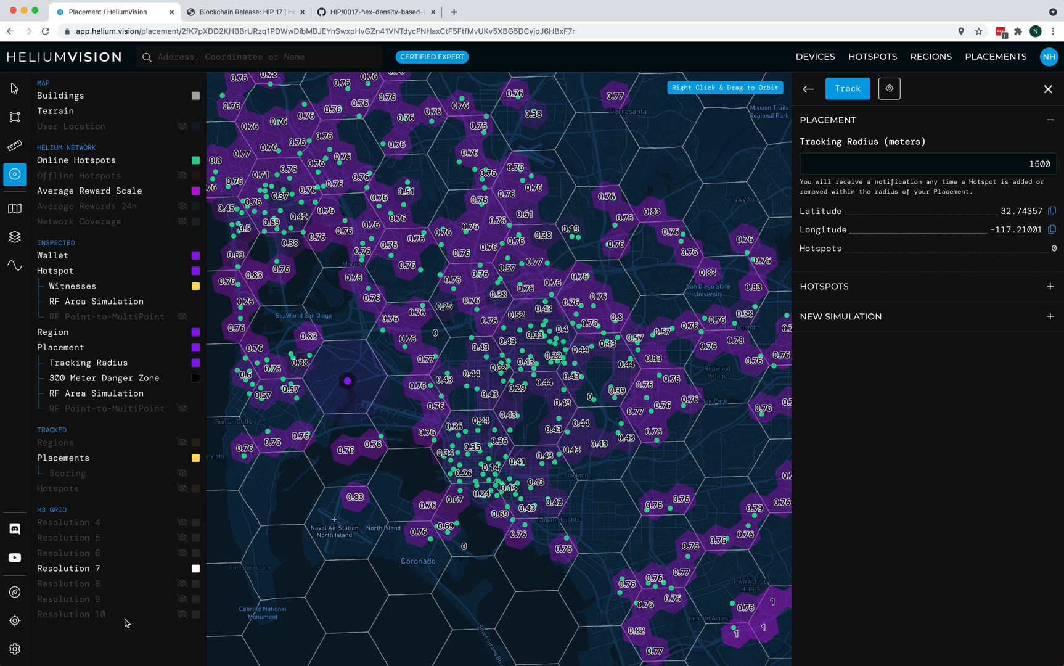
Scroll the HIP 17 post to its chain variables table and highlight hip17_res_8's siblings and density_max
click(244, 12)
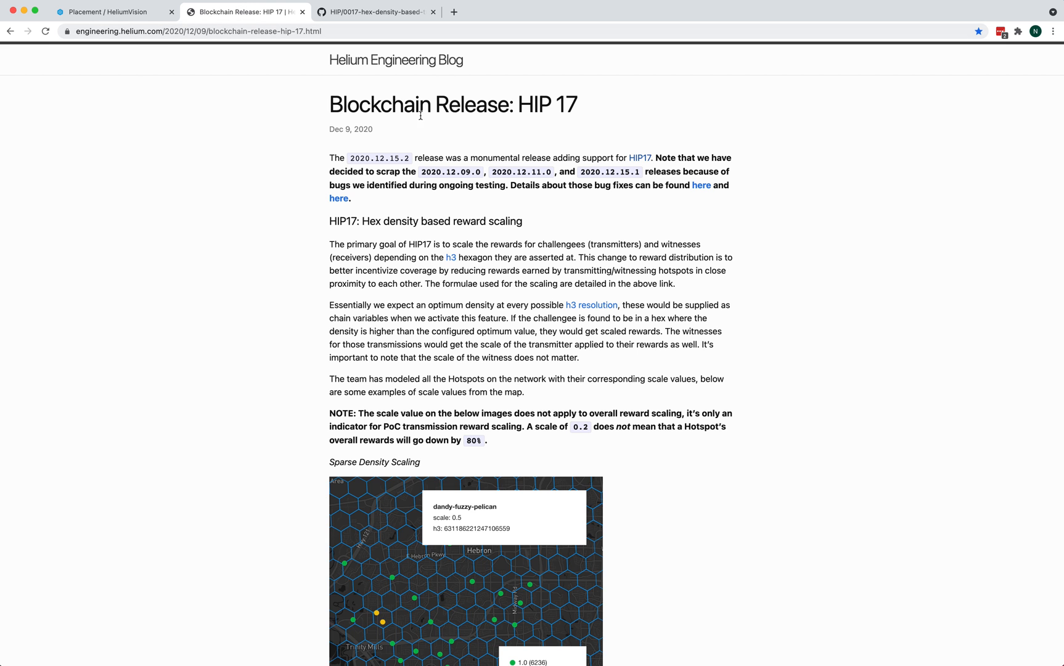
scroll(down, 3)
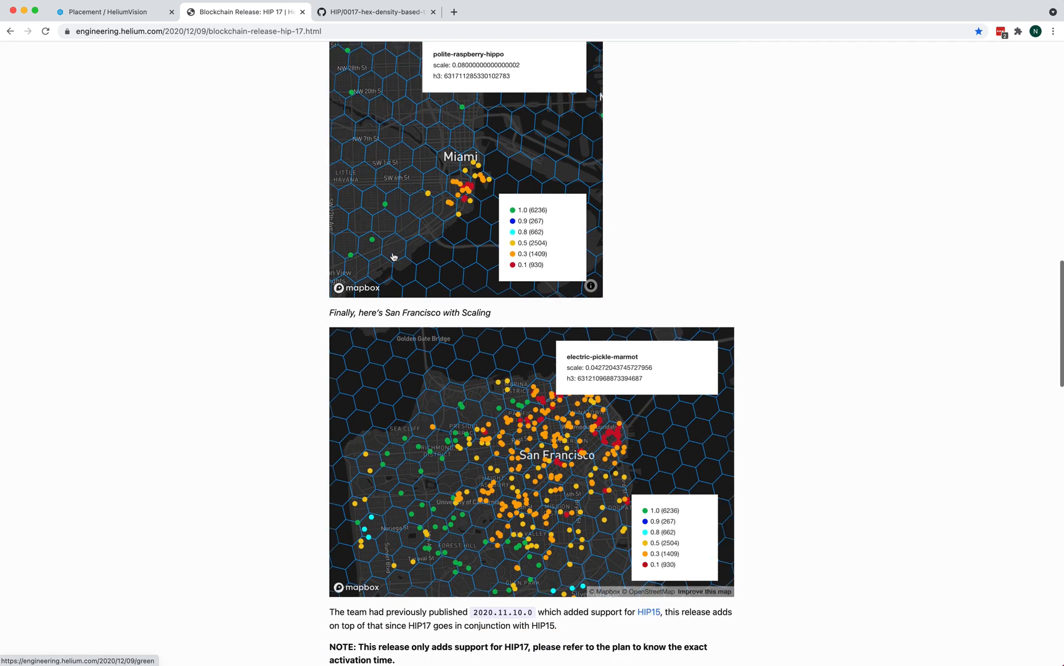
scroll(down, 3)
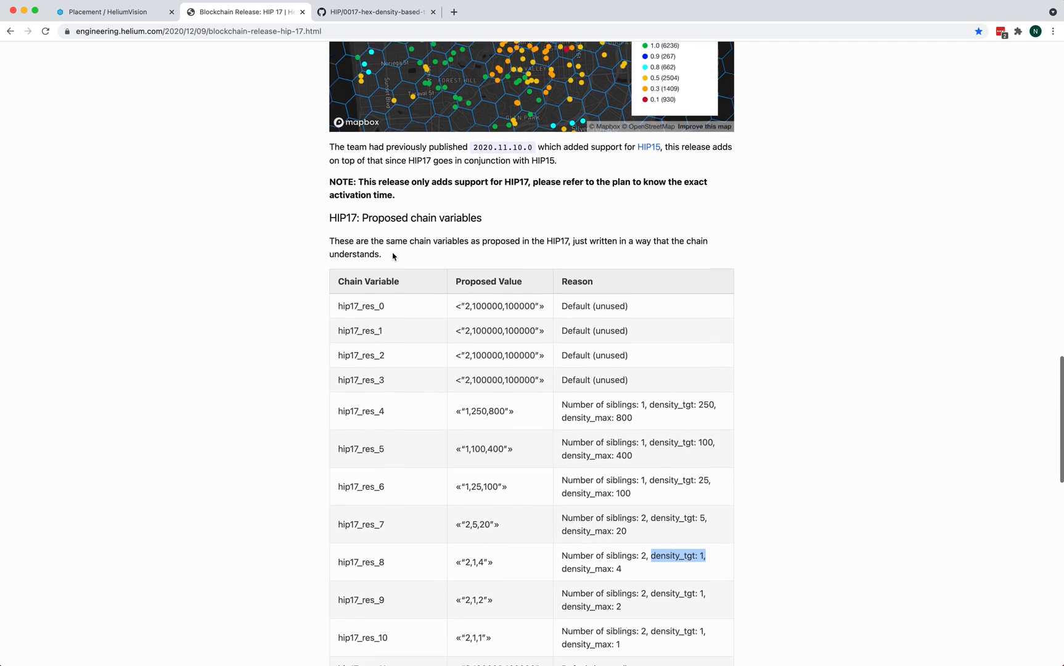
scroll(down, 3)
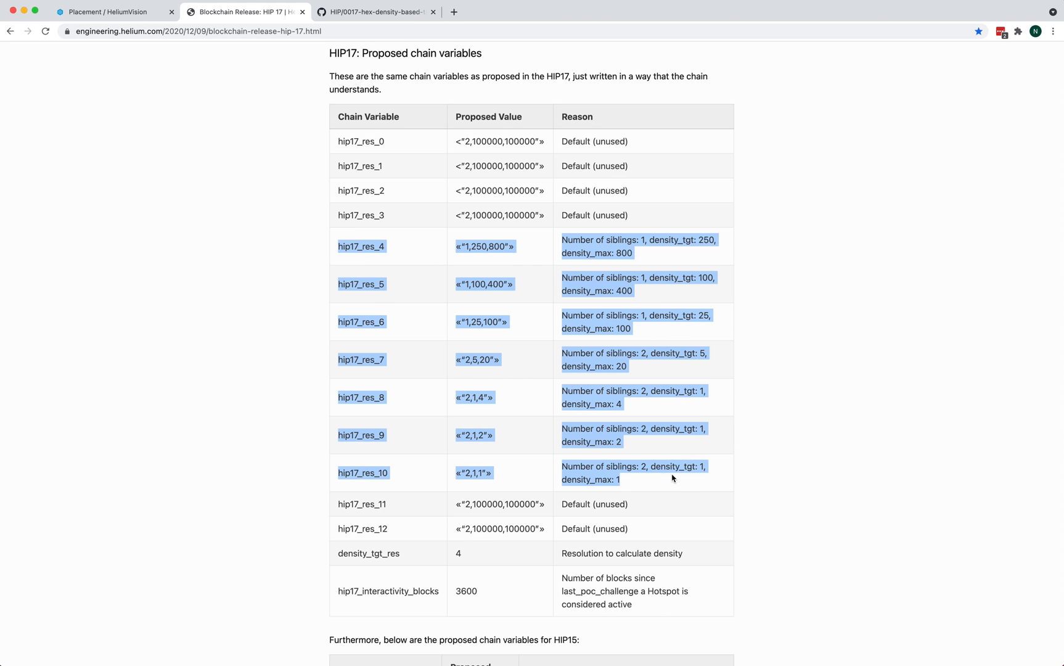
mouse_move(574, 397)
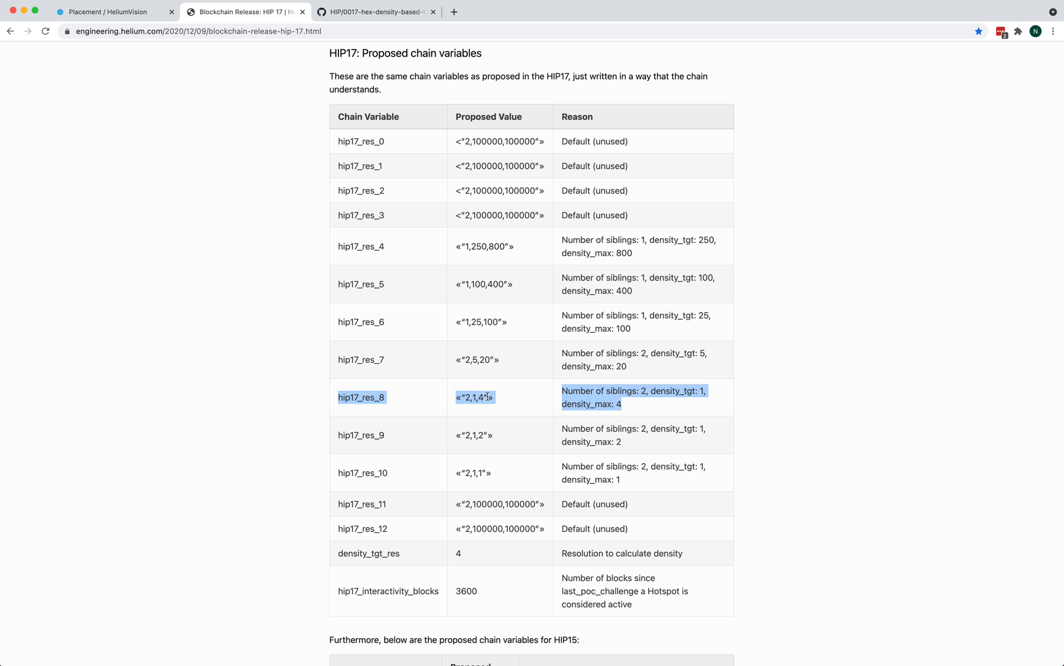
mouse_move(497, 403)
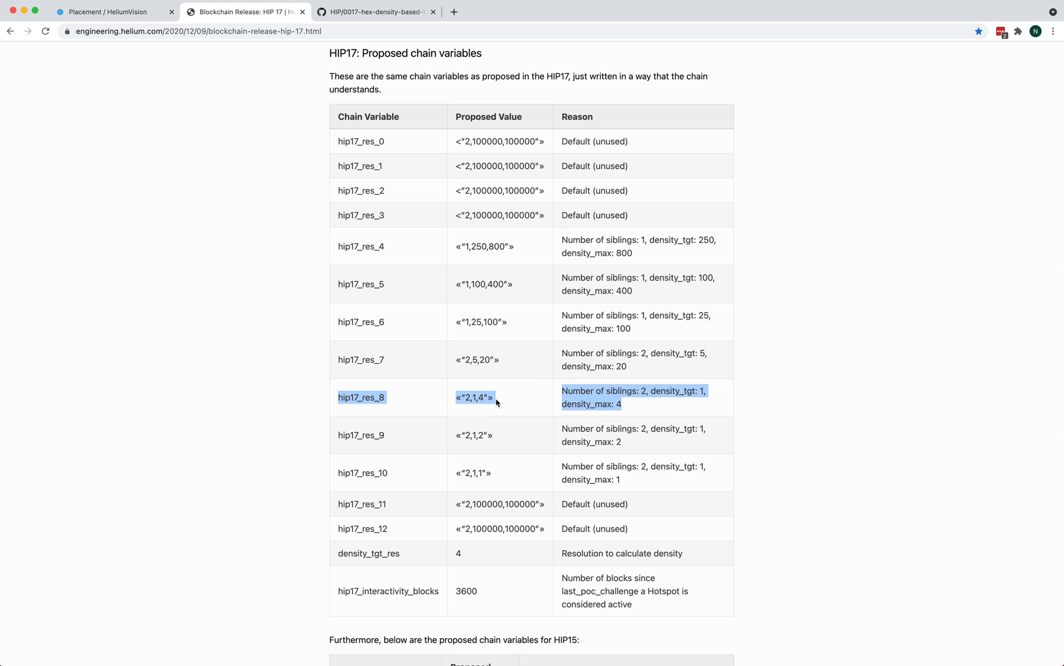
mouse_move(536, 401)
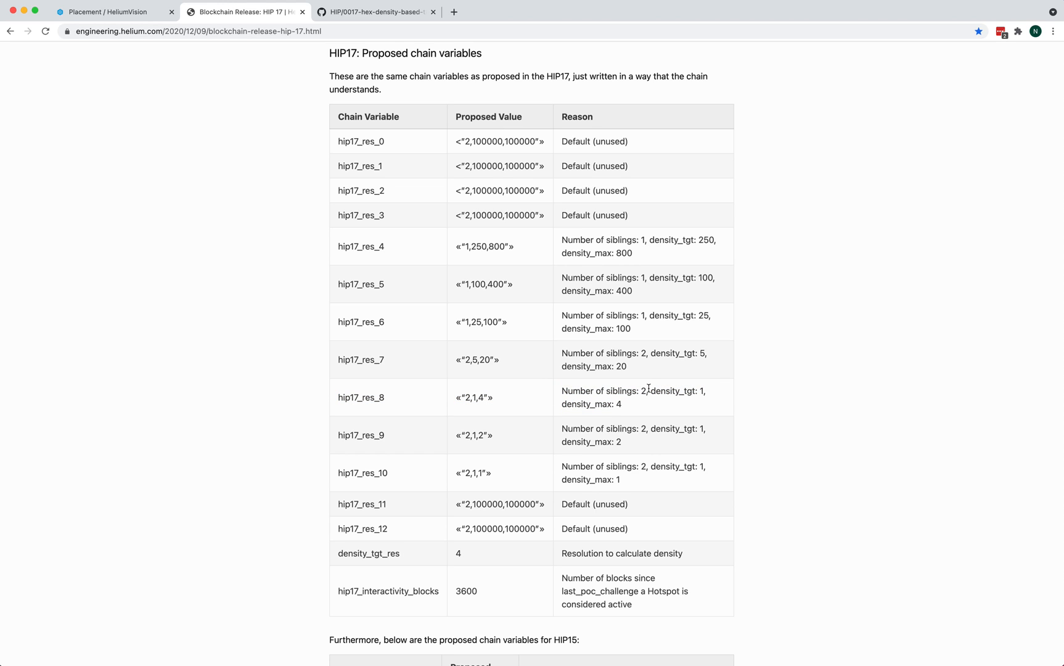
double_click(599, 390)
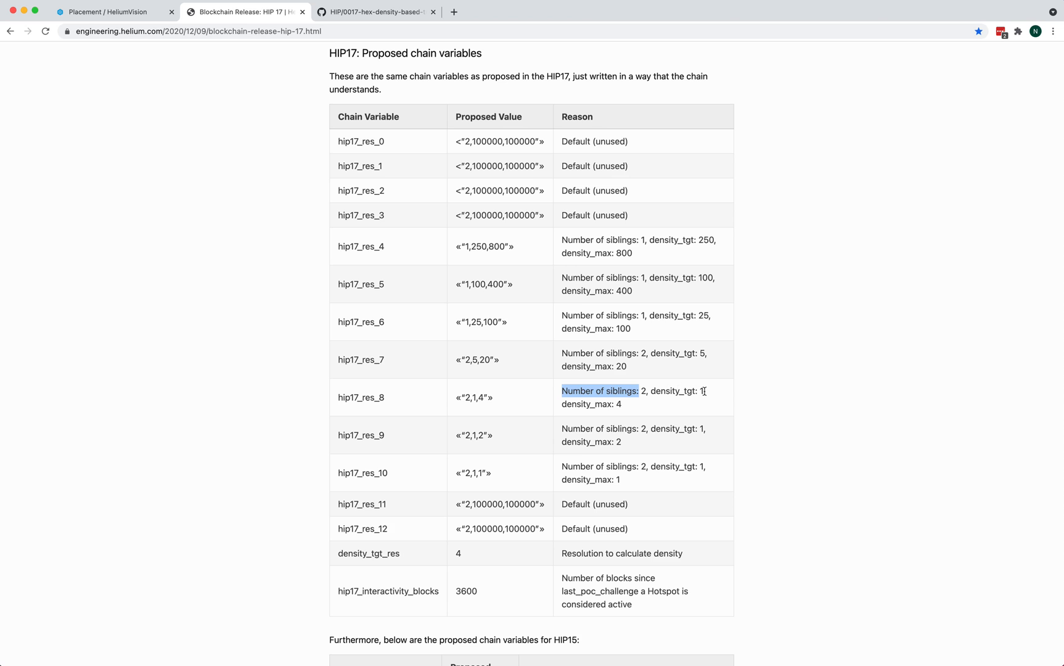
double_click(672, 390)
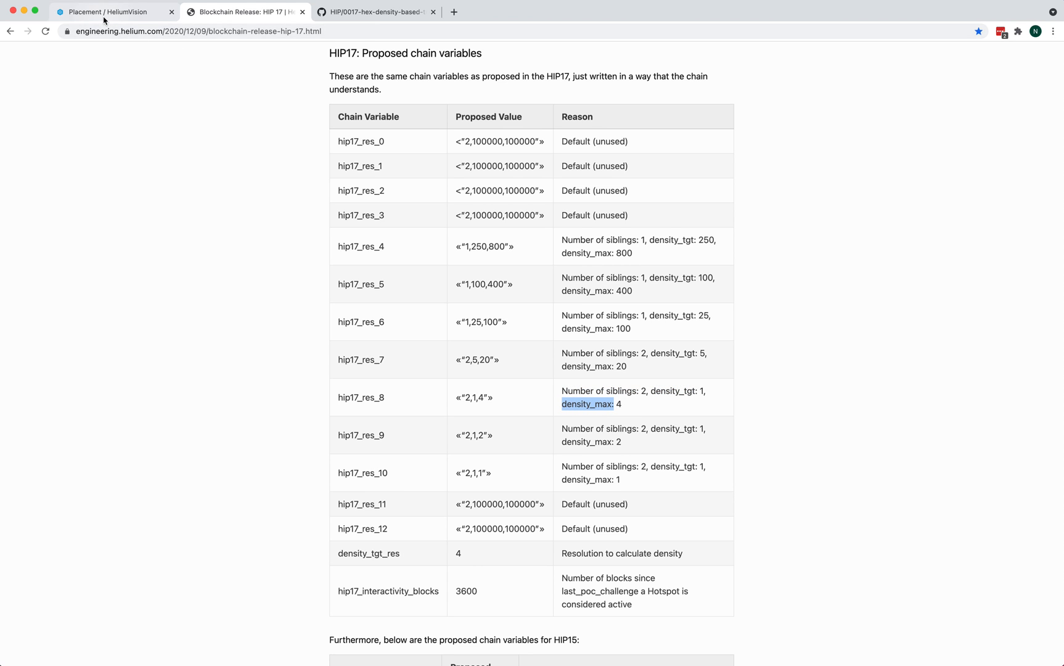
Switch the map to the Resolution 8 grid, then mark hip17_res_8's density max in the HIP17 post
click(112, 11)
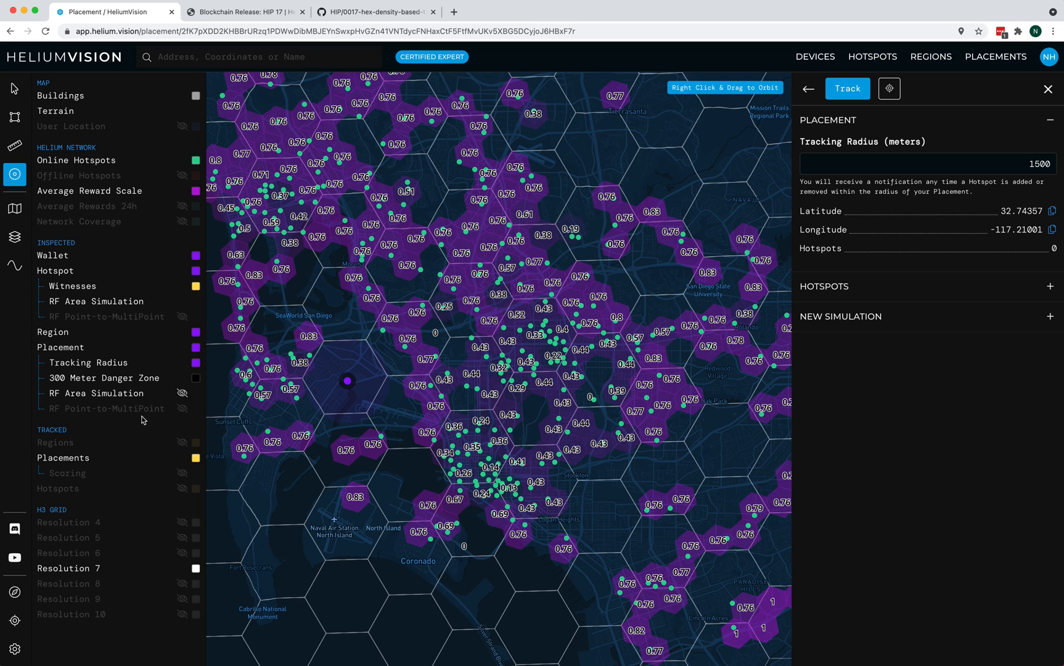
click(182, 569)
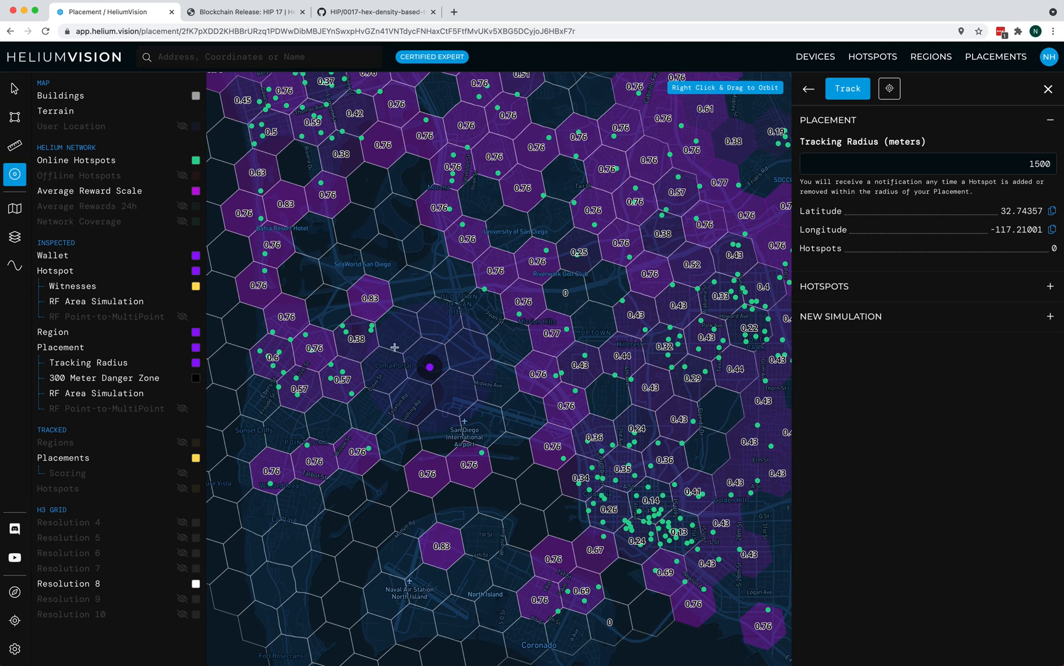
mouse_move(431, 347)
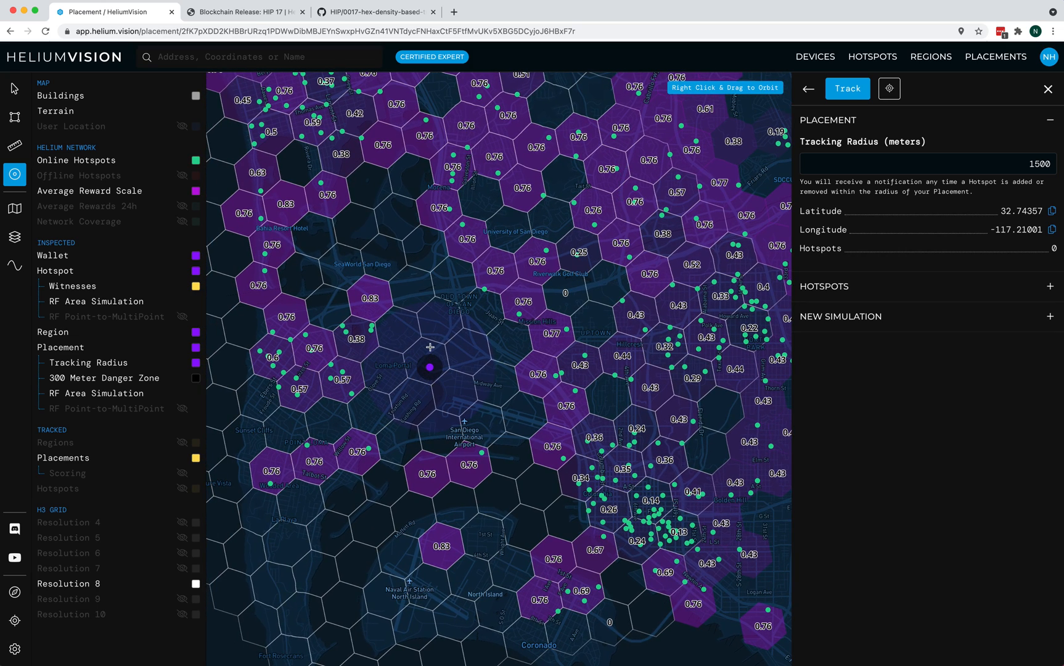
mouse_move(419, 375)
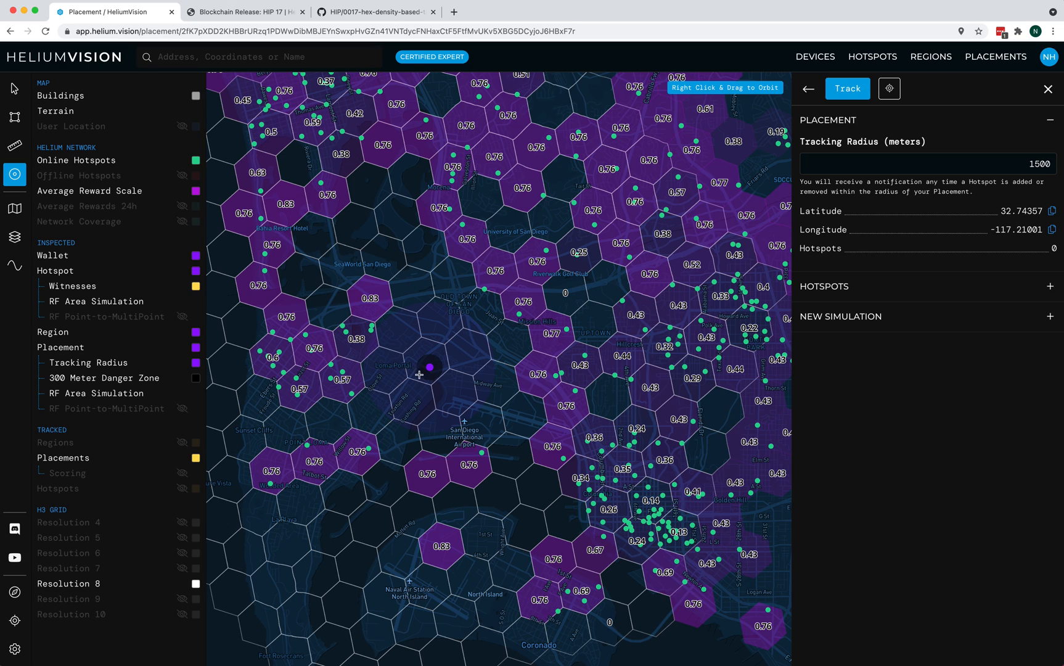
mouse_move(420, 359)
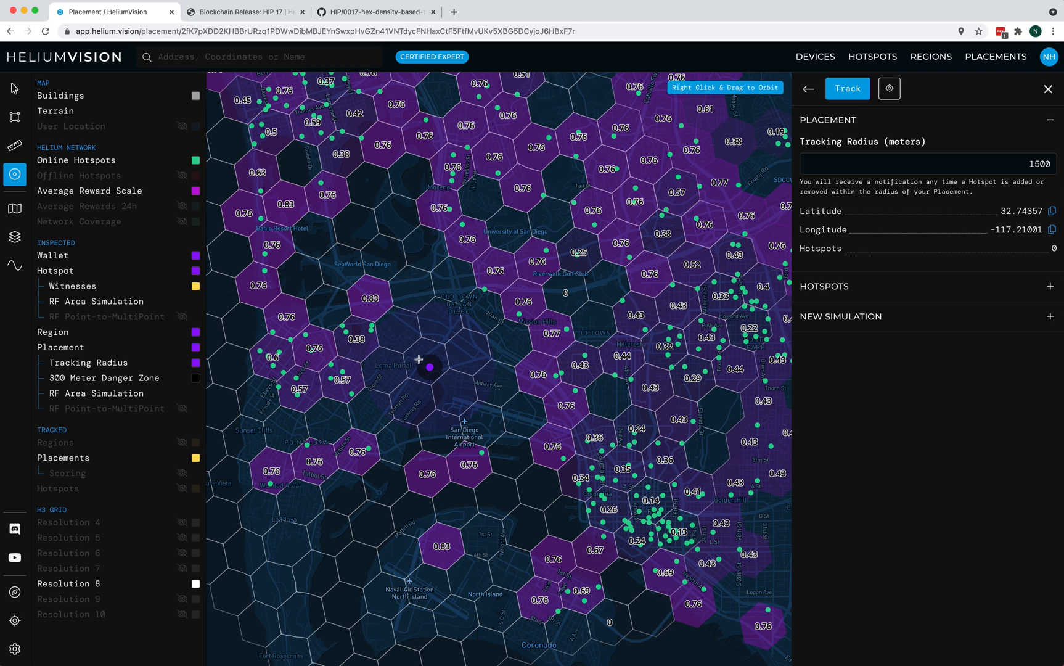
mouse_move(454, 319)
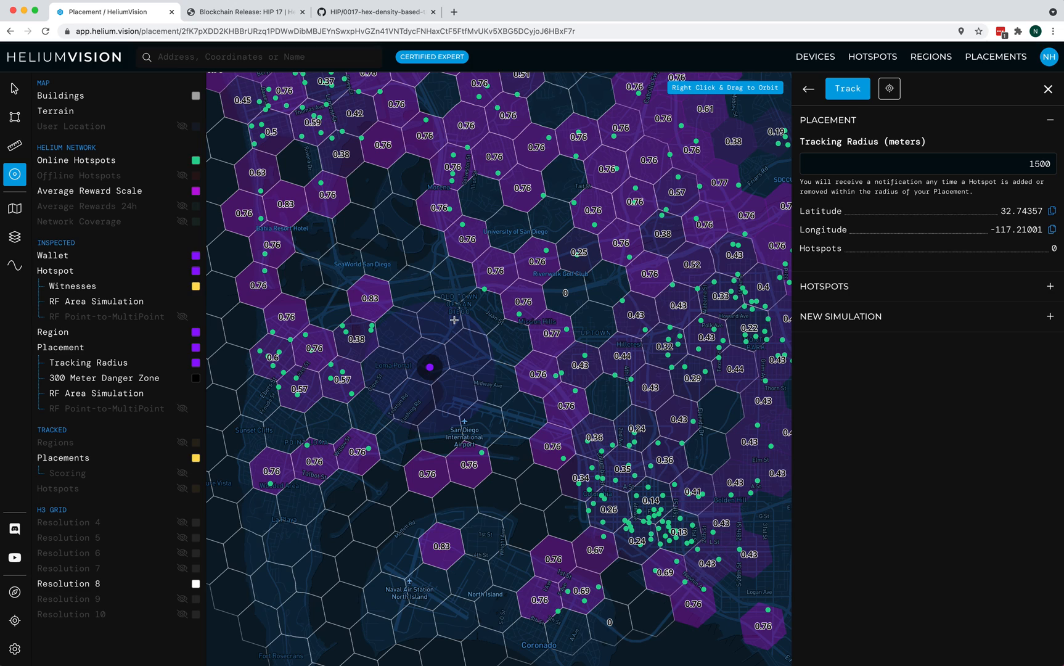
mouse_move(381, 375)
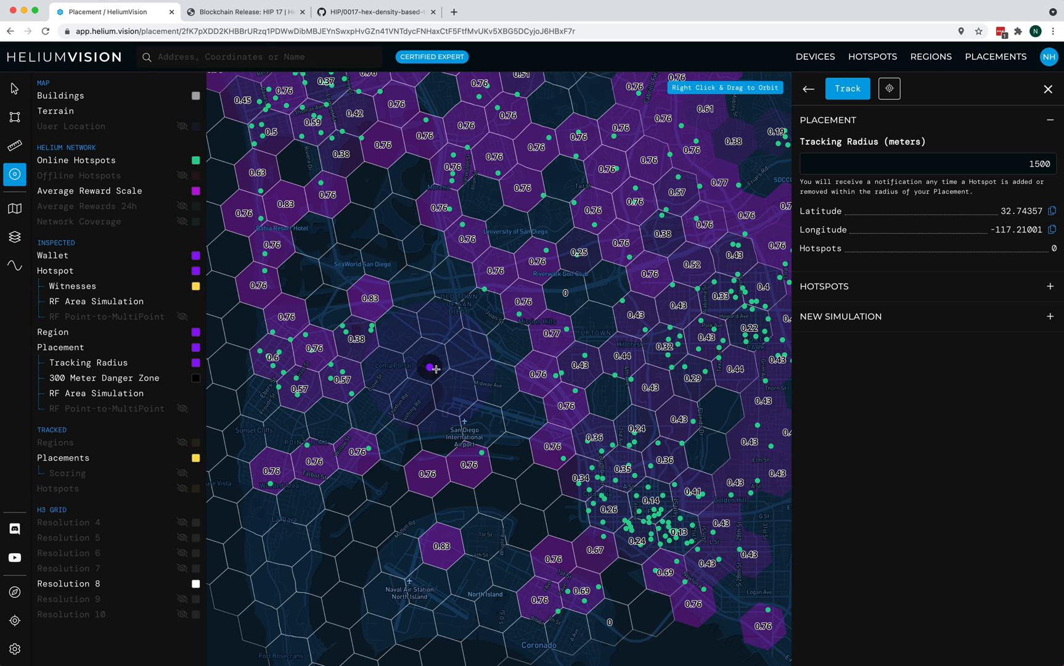
click(246, 12)
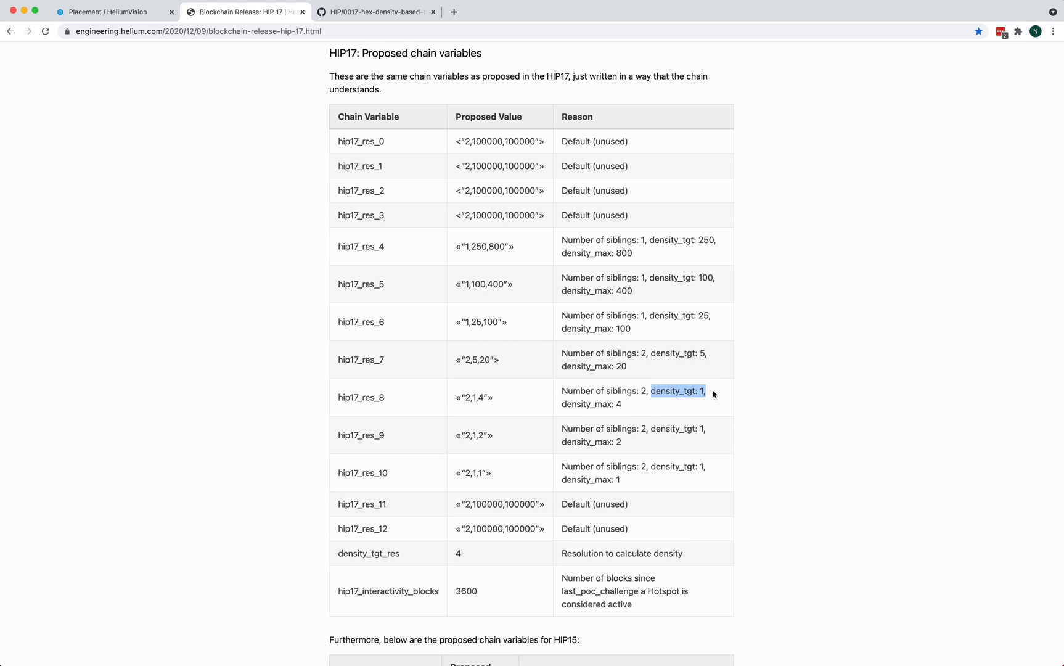
click(590, 404)
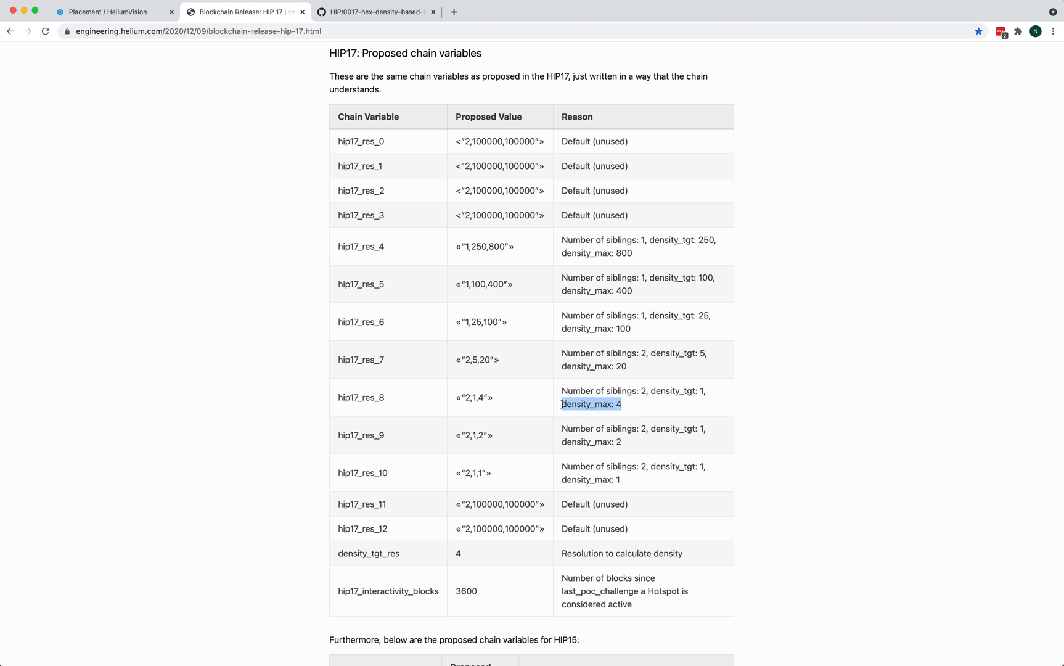
Go back to the HeliumVision map showing the Resolution 8 grid
click(114, 12)
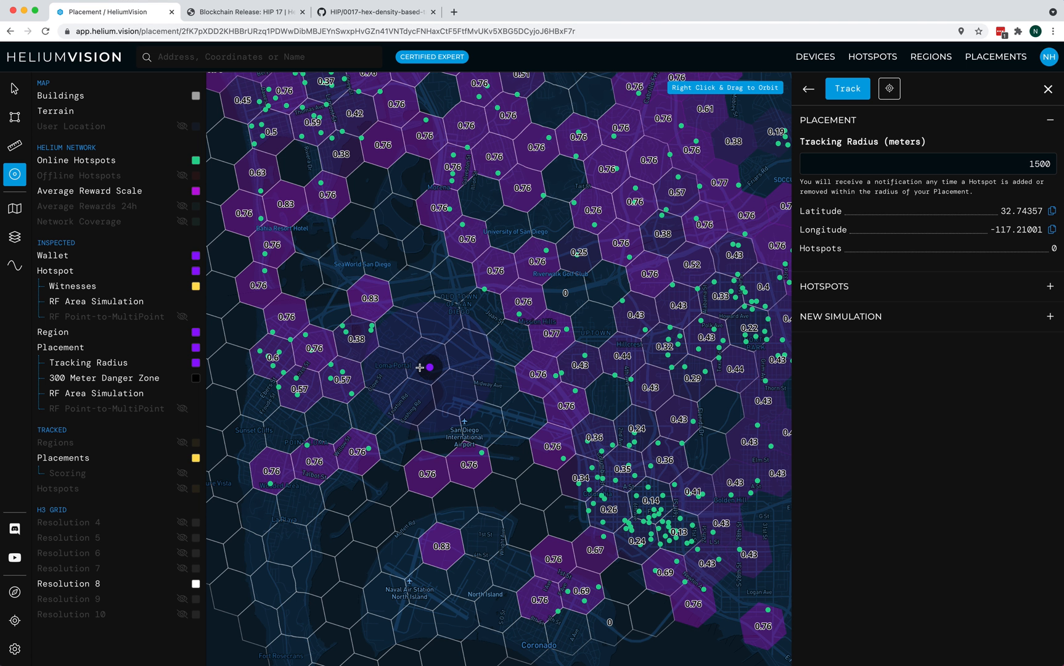
mouse_move(444, 318)
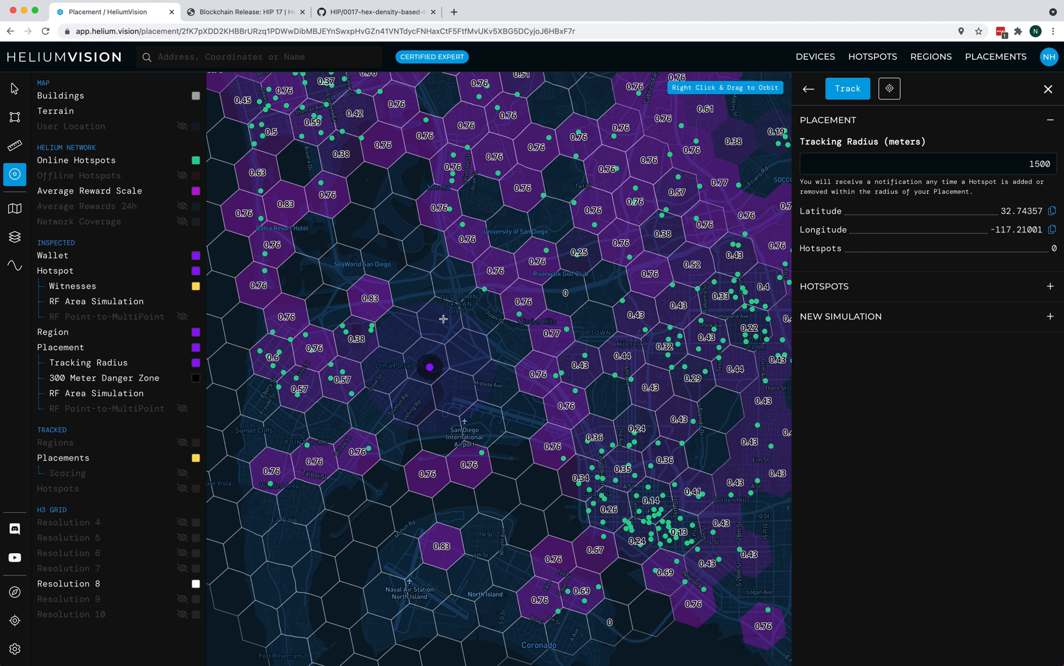
mouse_move(387, 356)
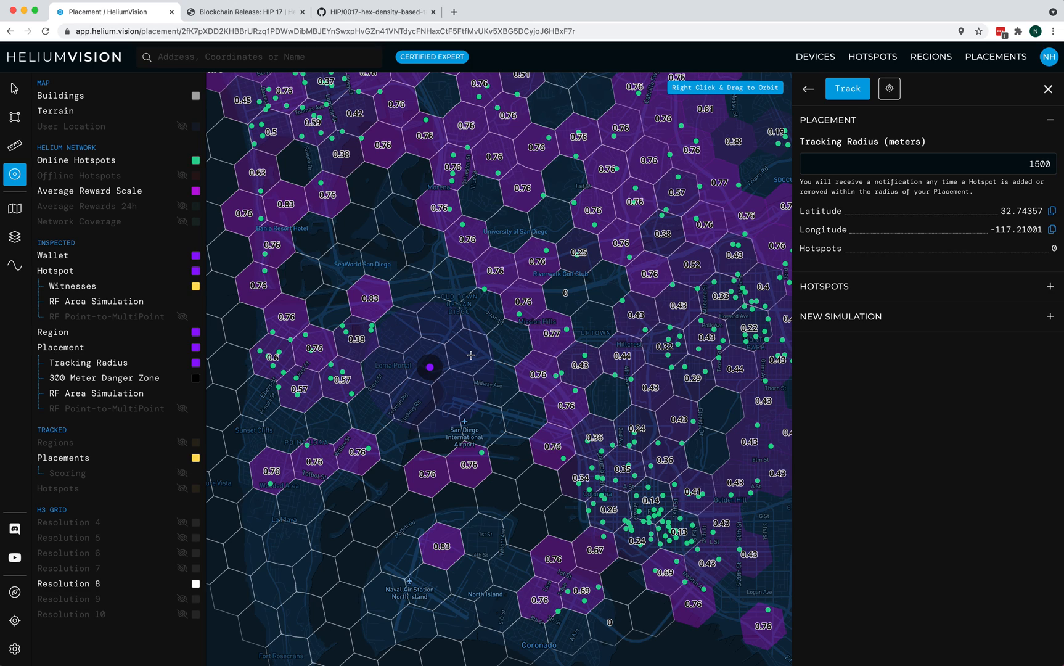
mouse_move(14, 175)
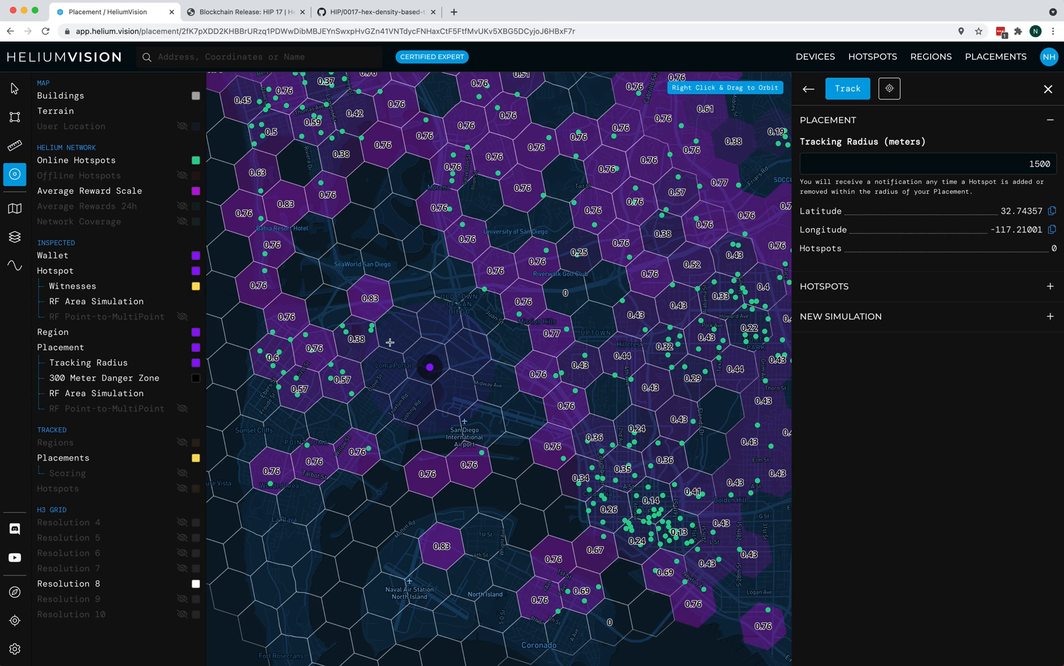
mouse_move(394, 331)
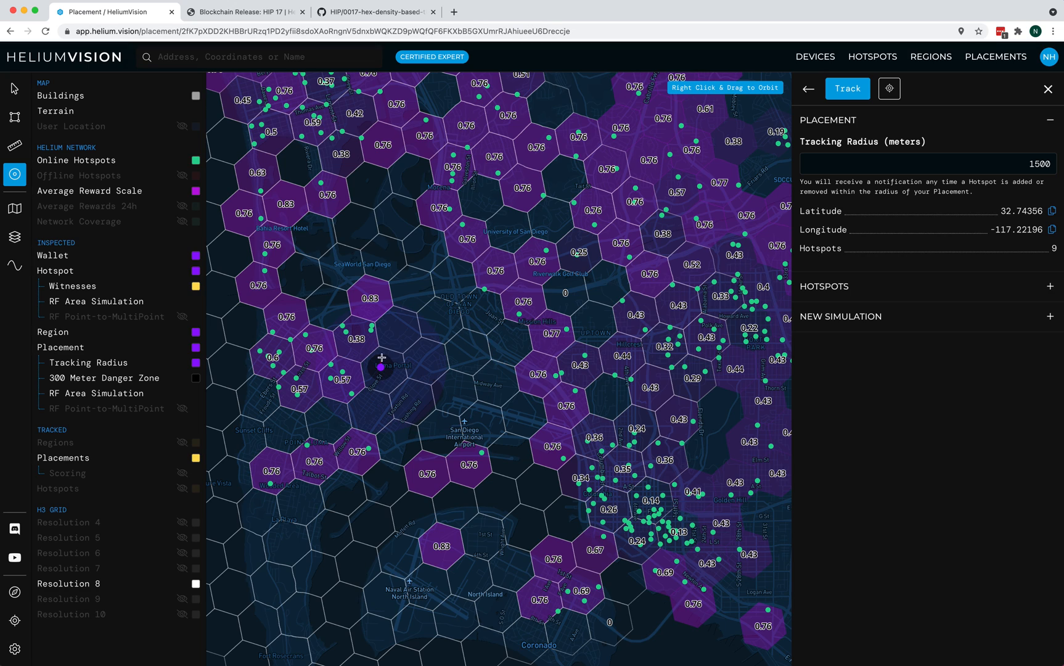
mouse_move(365, 346)
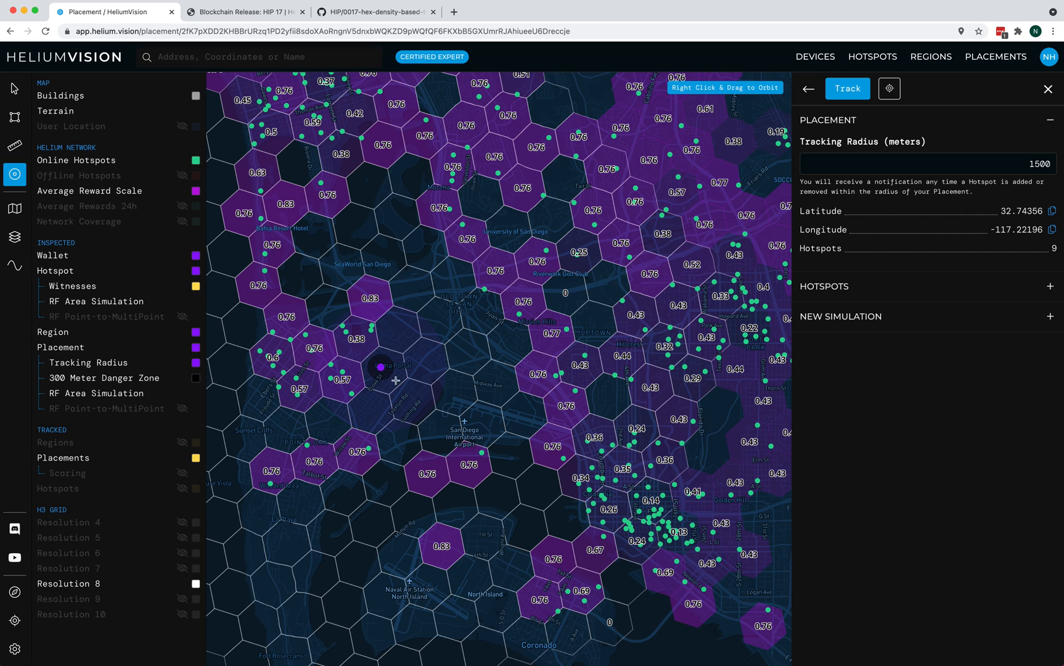
mouse_move(179, 583)
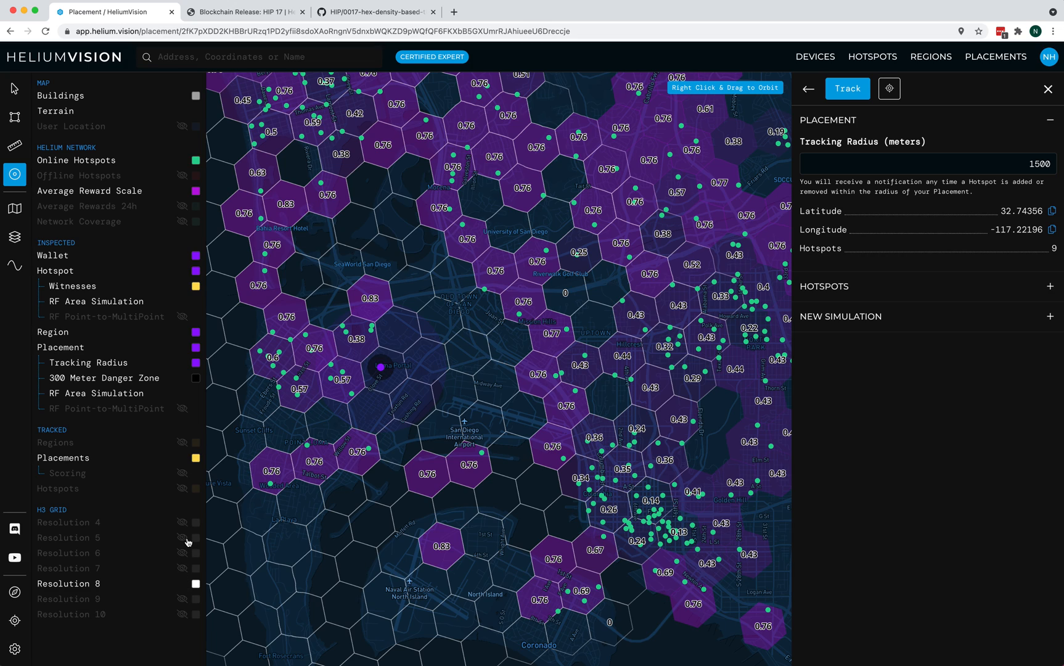
mouse_move(244, 387)
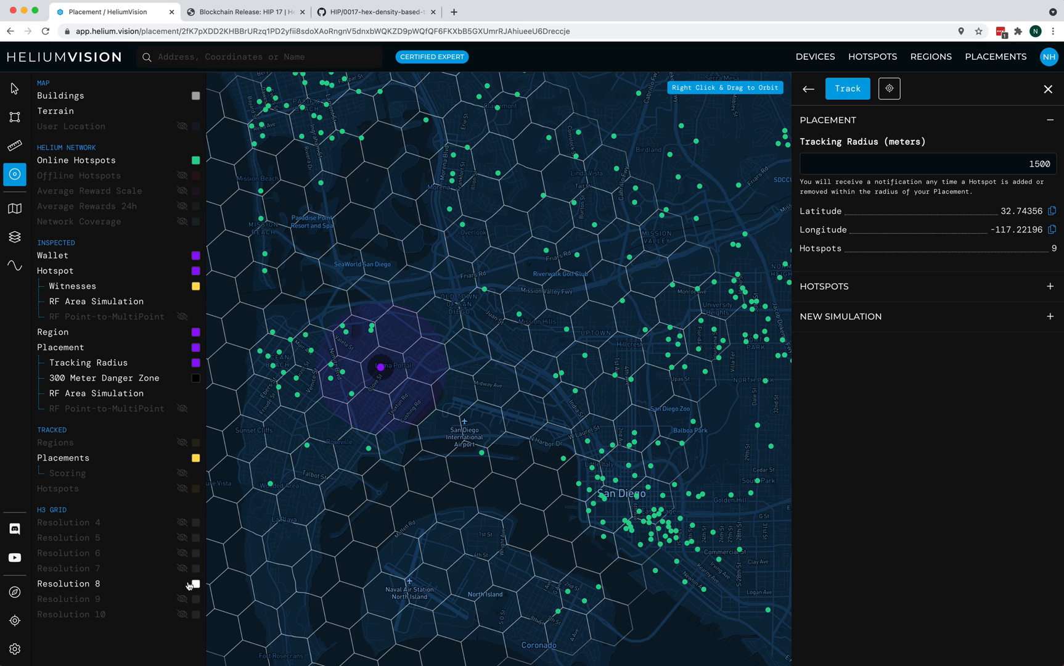
Switch the H3 hex grid to Resolution 4
click(196, 523)
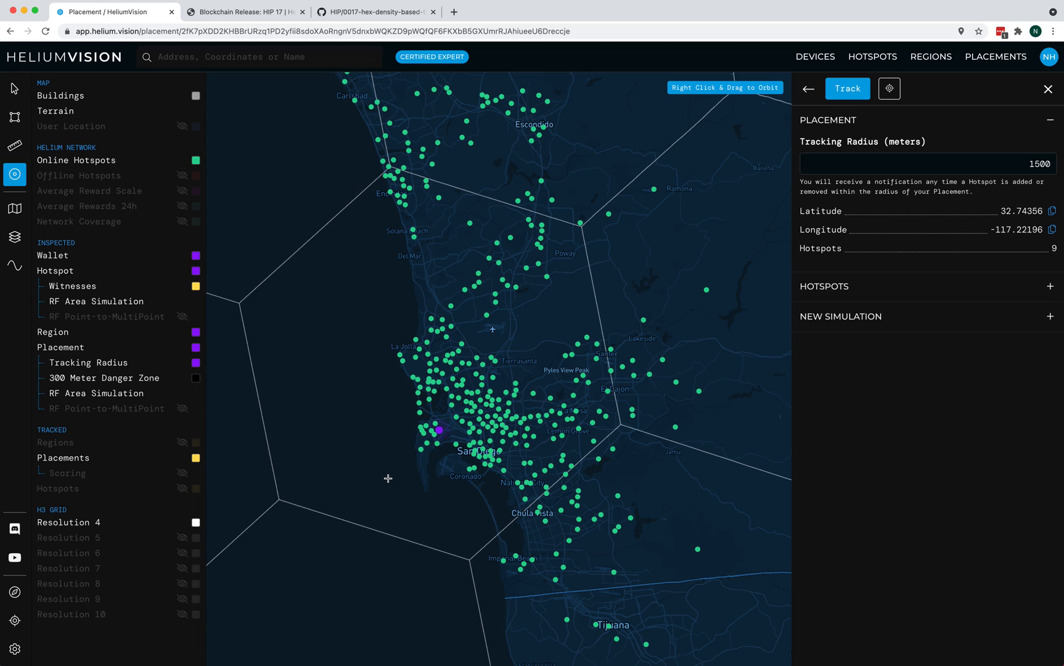
mouse_move(403, 325)
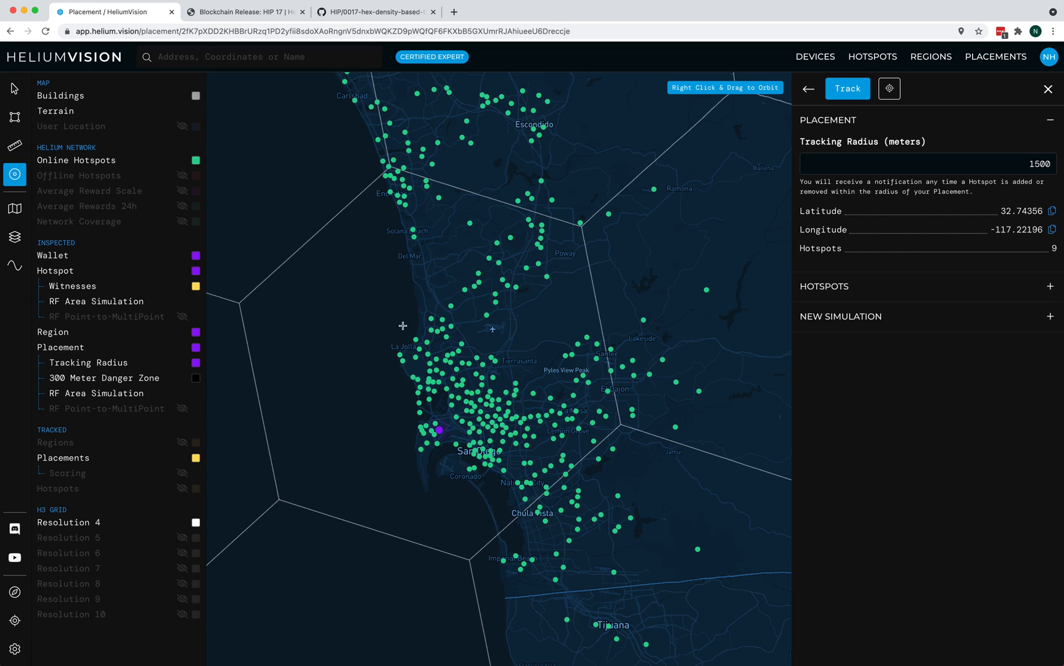
mouse_move(438, 504)
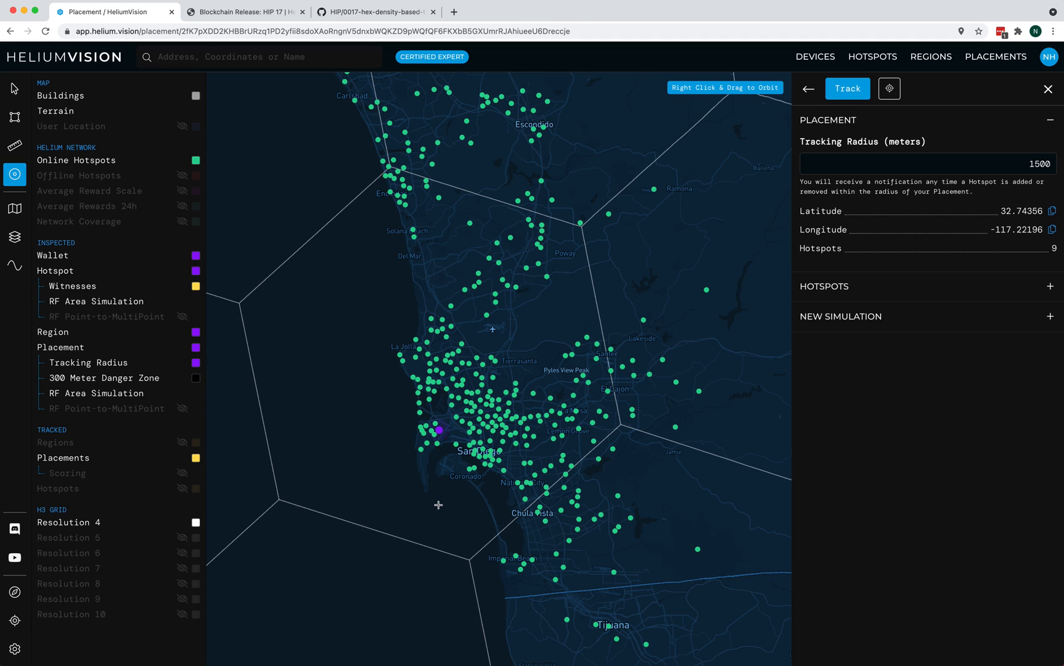
mouse_move(312, 276)
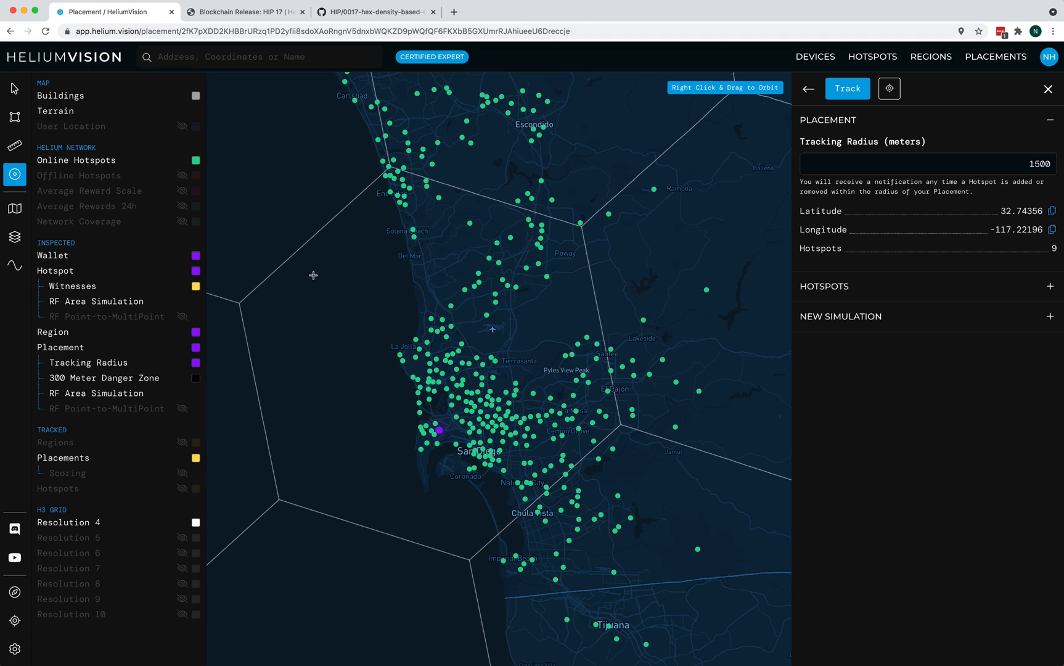
mouse_move(403, 209)
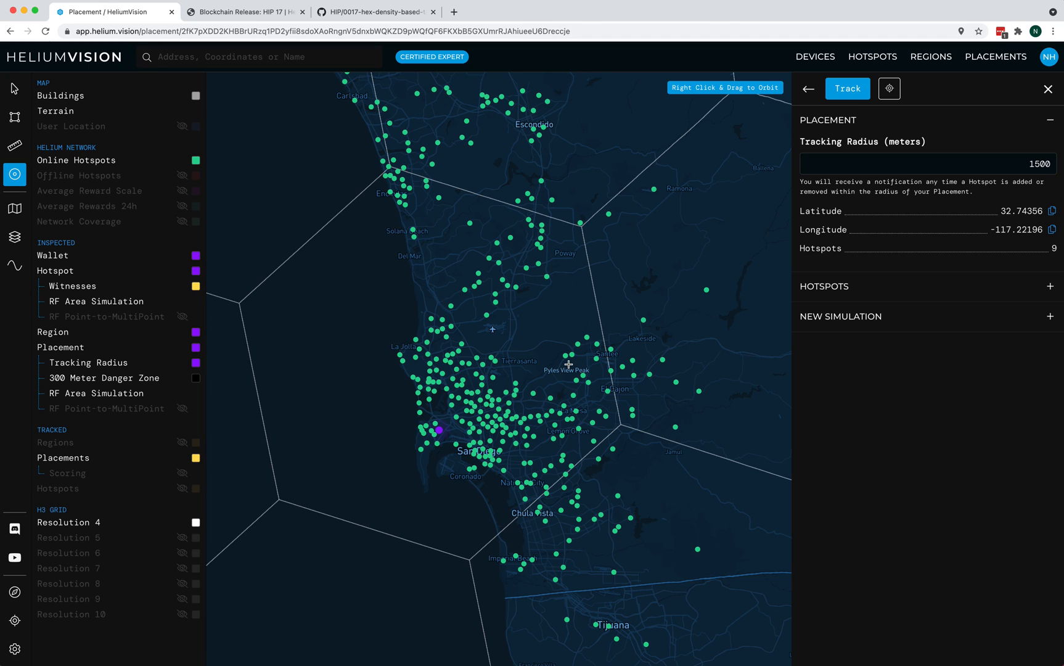
mouse_move(116, 196)
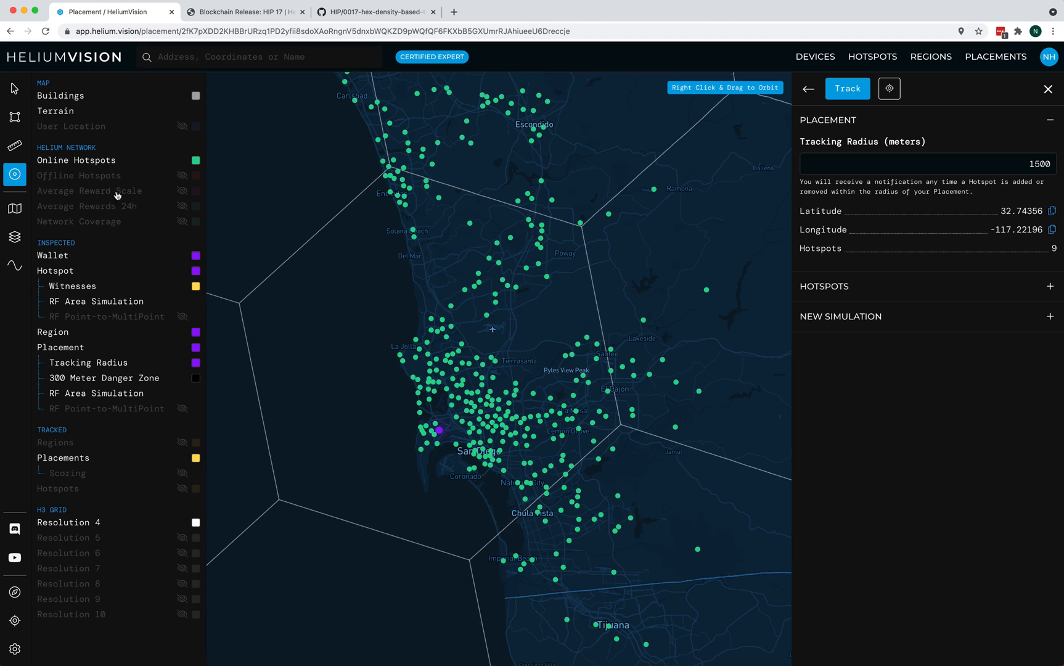
Turn Average Reward Scale shading back on and zoom the map out
click(89, 191)
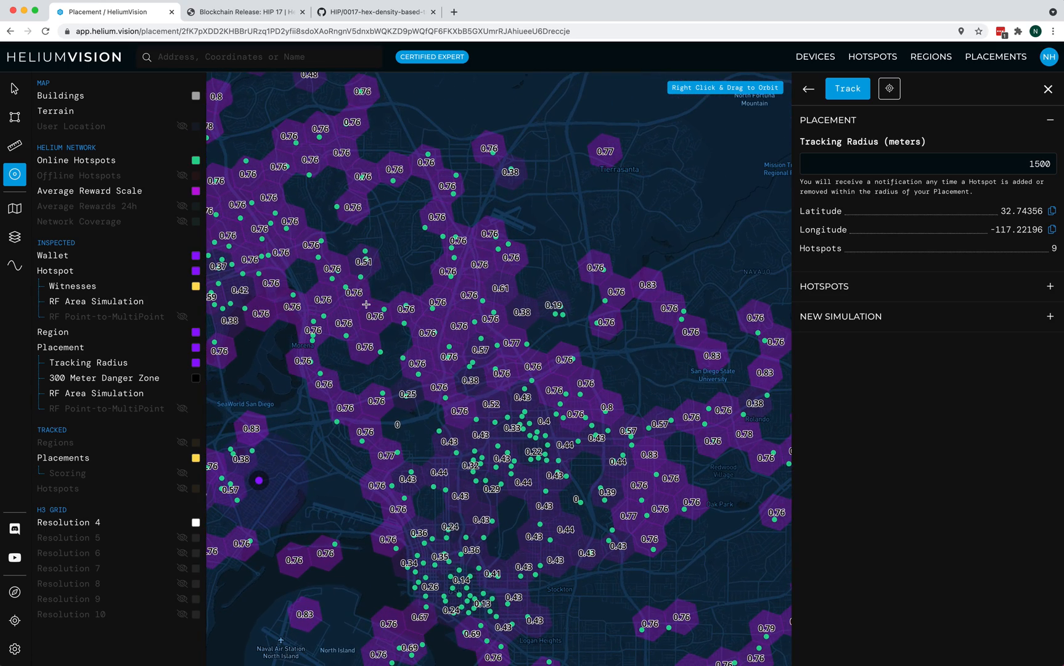
mouse_move(313, 277)
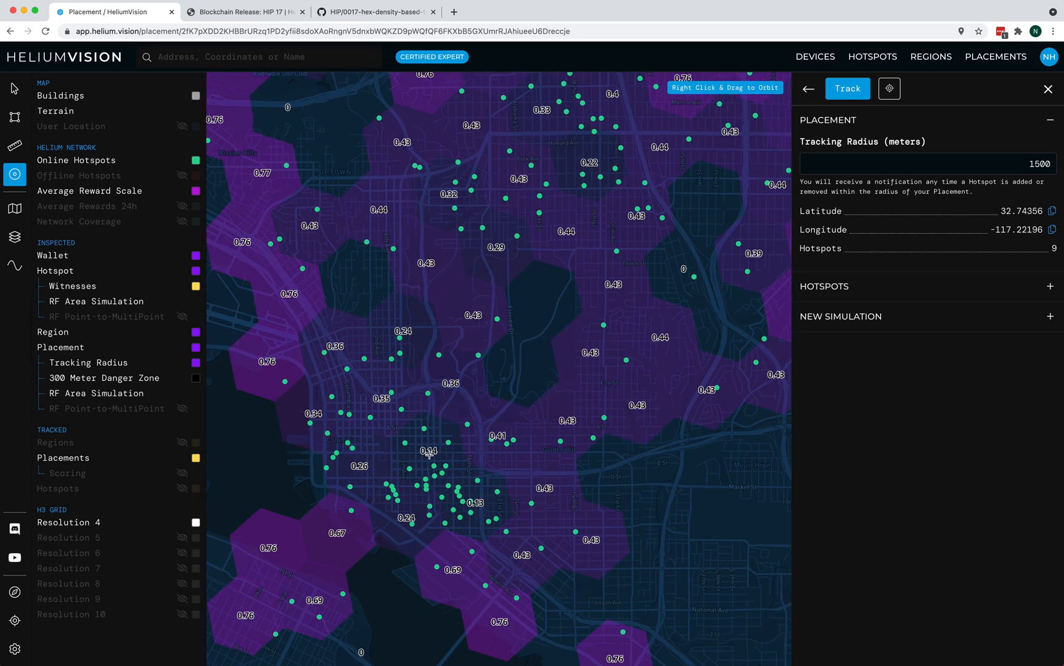
scroll(down, 3)
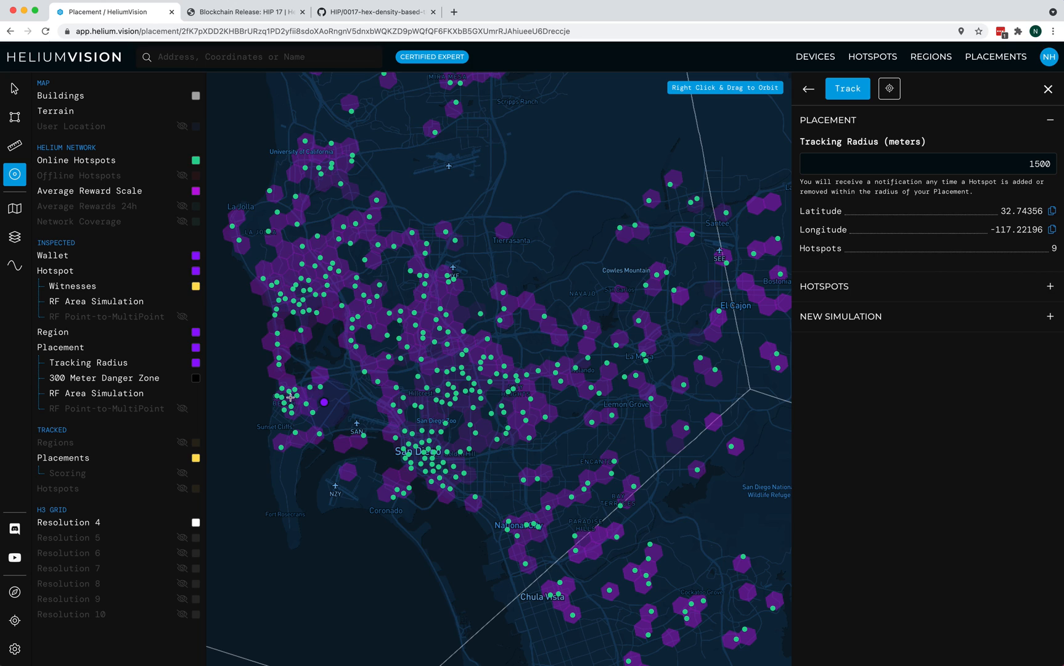
mouse_move(621, 375)
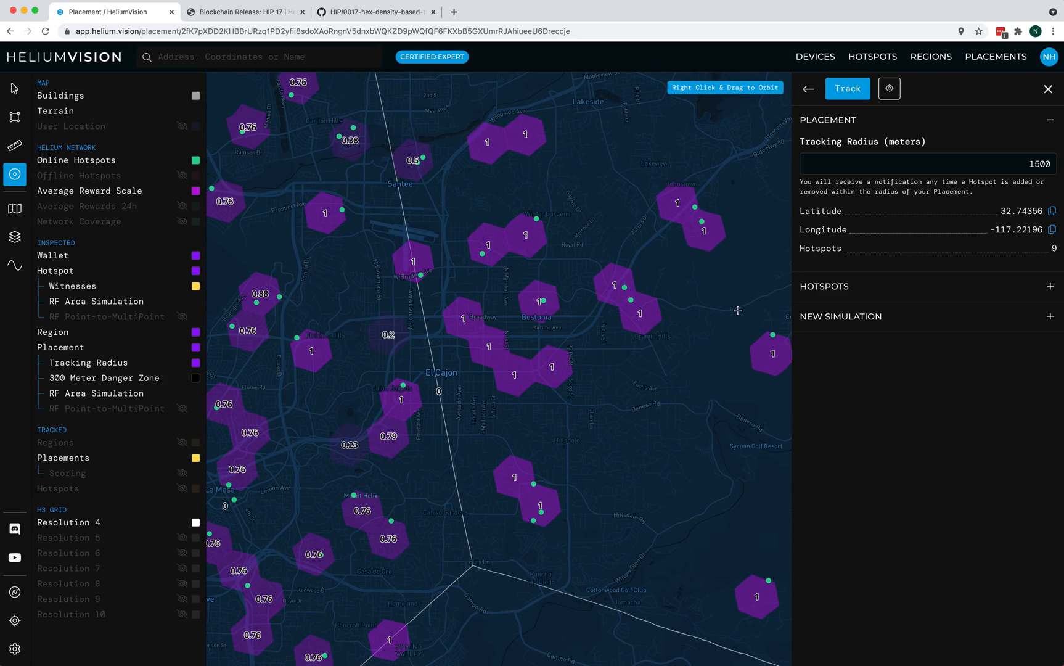
Zoom out from La Mesa to view the full San Diego metro area
scroll(down, 3)
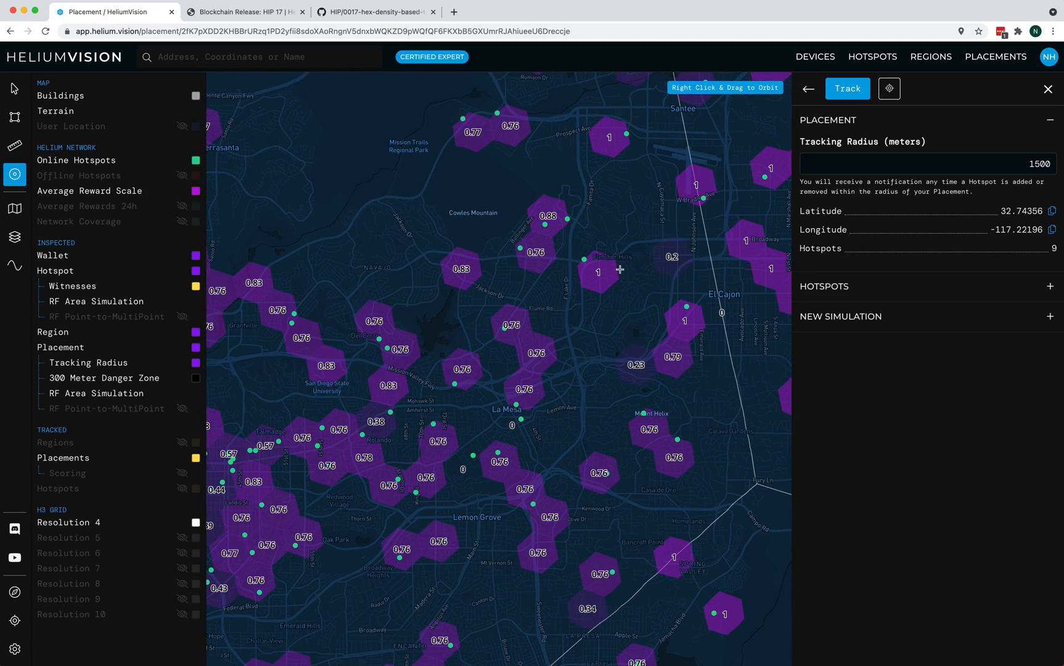
mouse_move(599, 274)
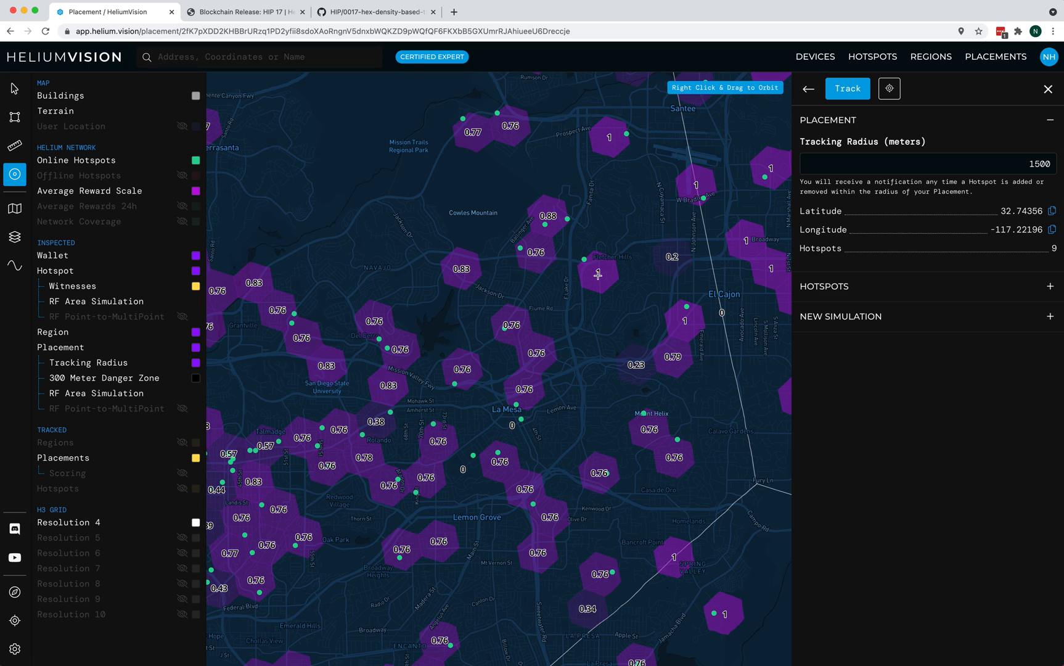
scroll(down, 3)
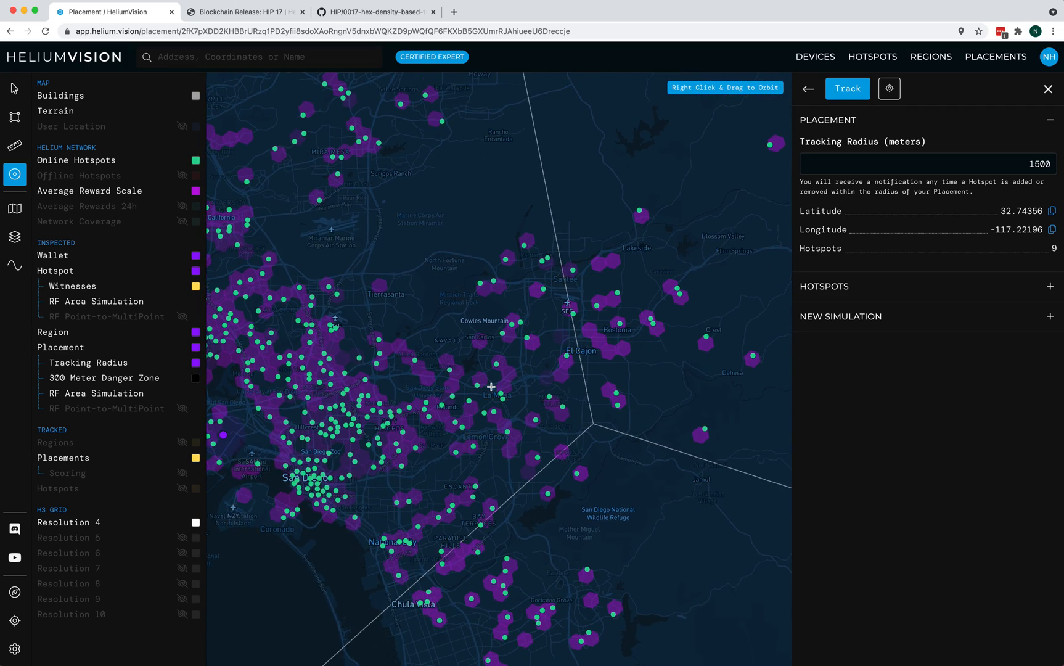
scroll(down, 3)
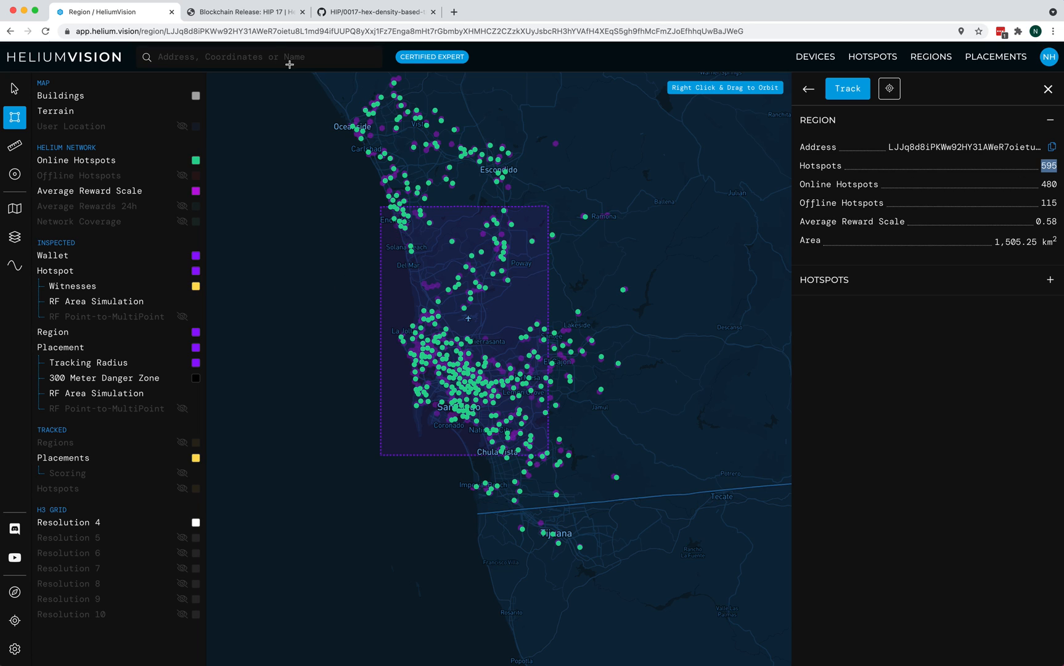
Switch to the HIP 17 chain variables post to check hip17_res_4's values
click(245, 12)
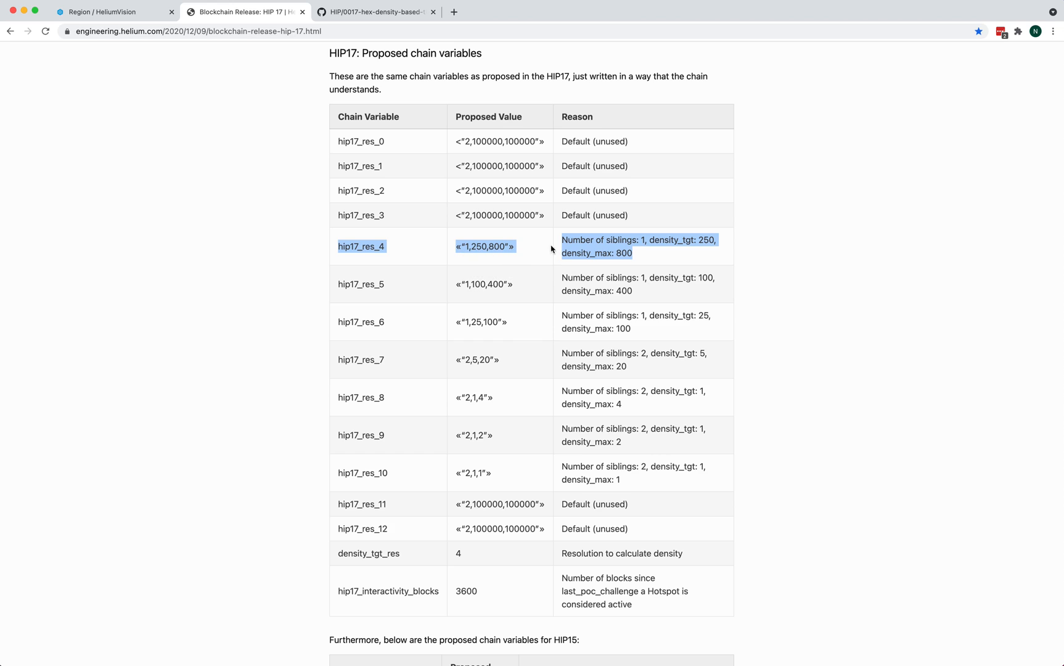
mouse_move(651, 238)
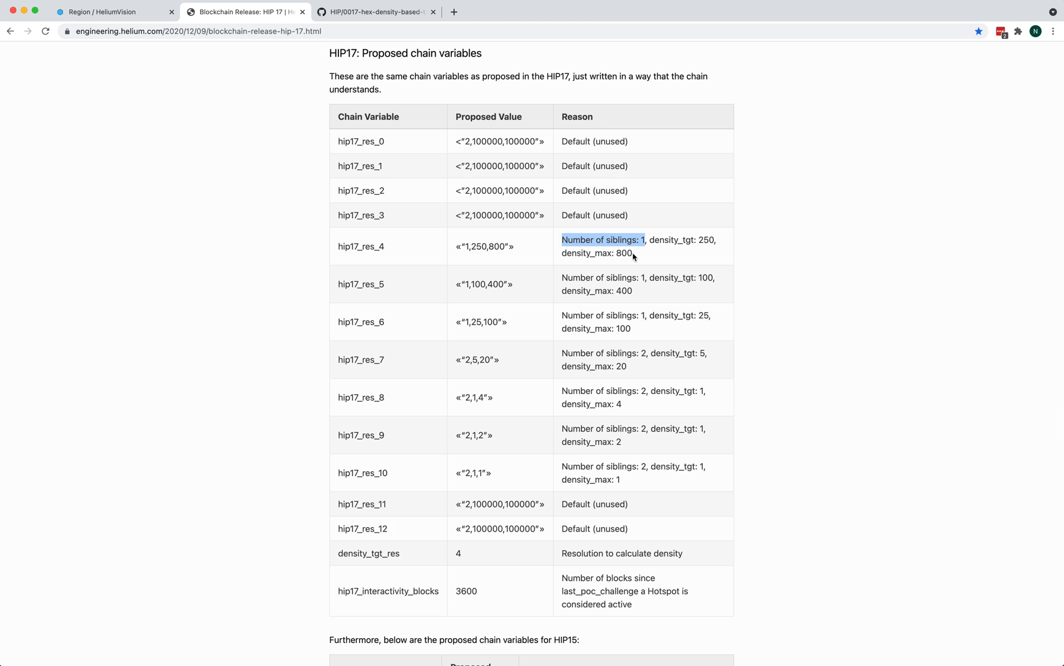
Return to the HeliumVision hex map
click(114, 11)
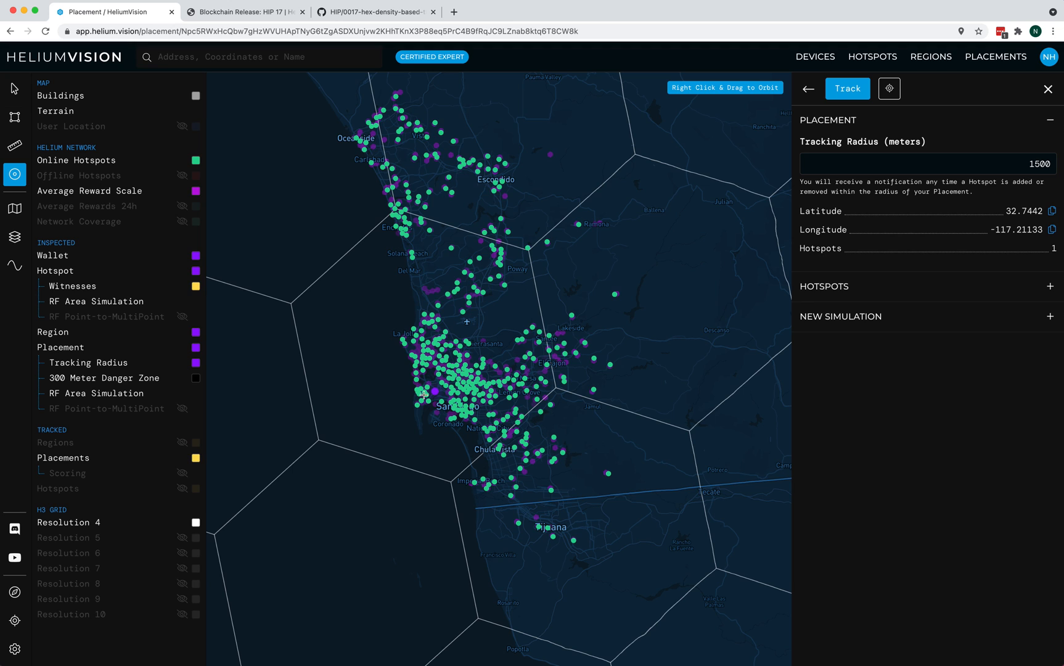
mouse_move(399, 351)
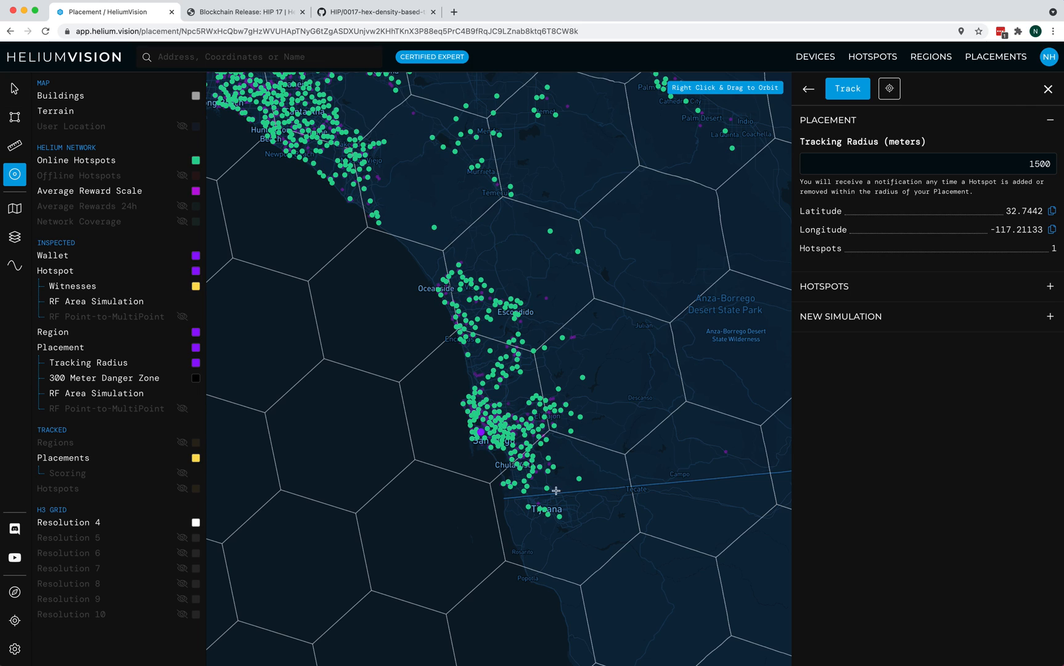
mouse_move(353, 417)
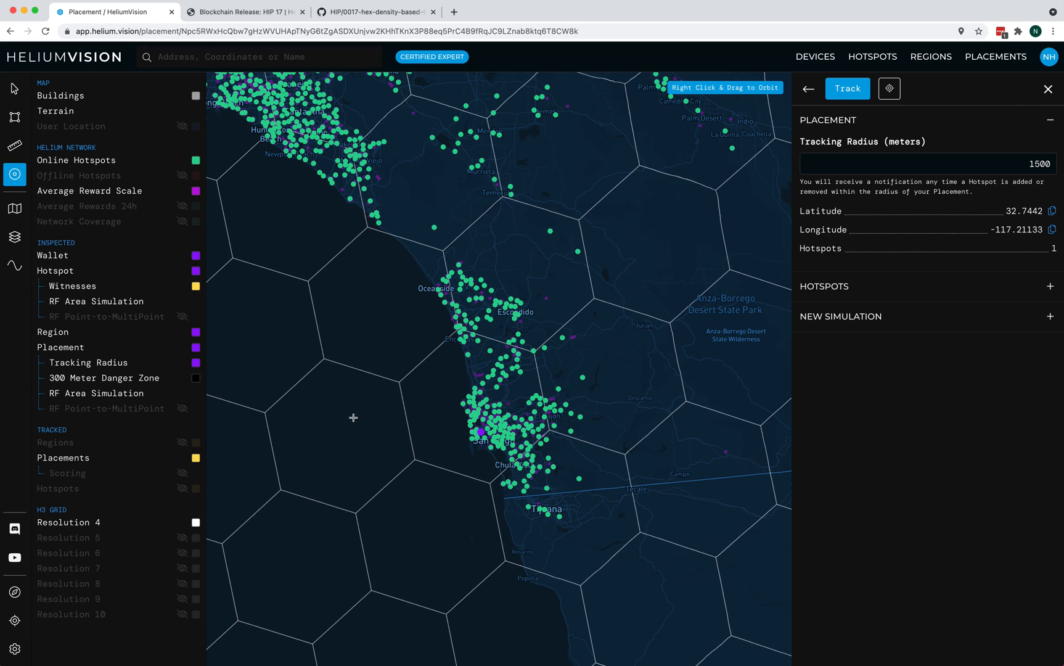
mouse_move(449, 395)
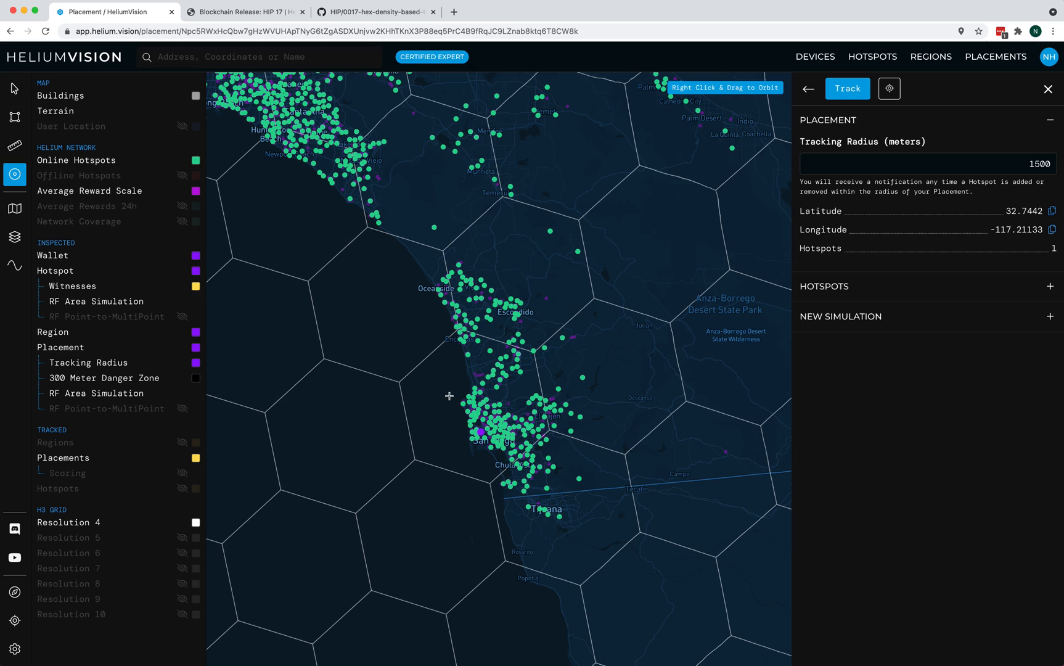
mouse_move(496, 291)
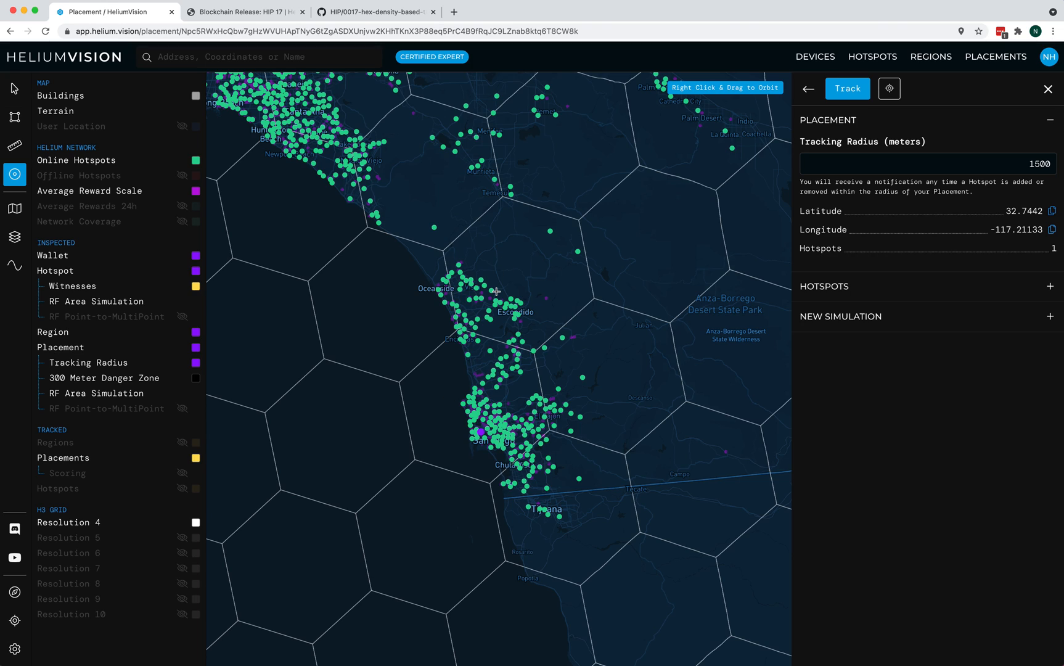
mouse_move(496, 419)
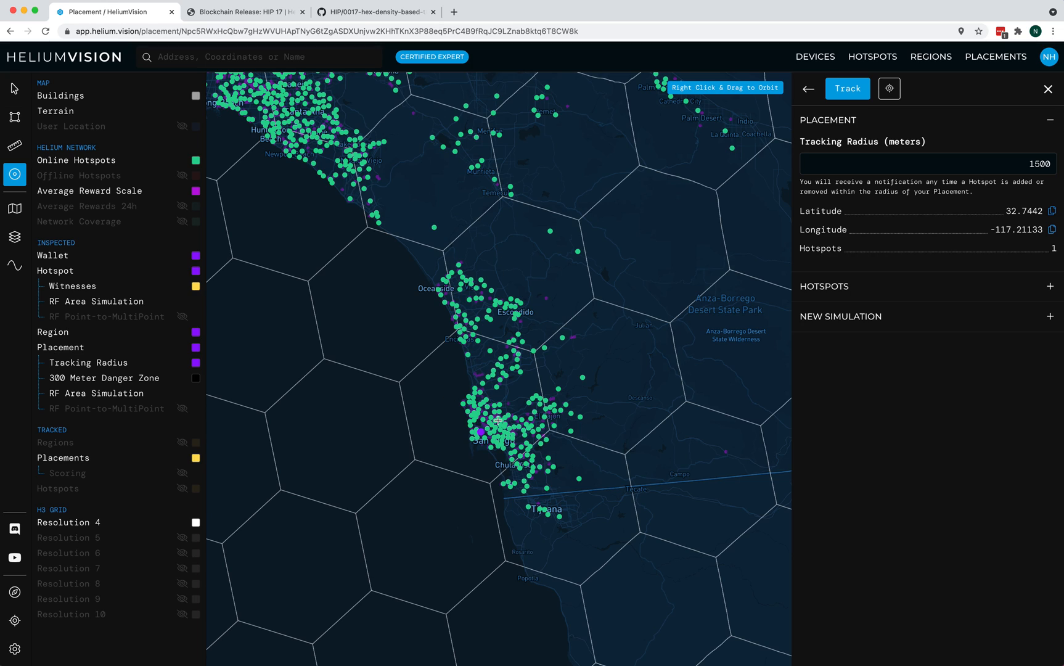
mouse_move(484, 368)
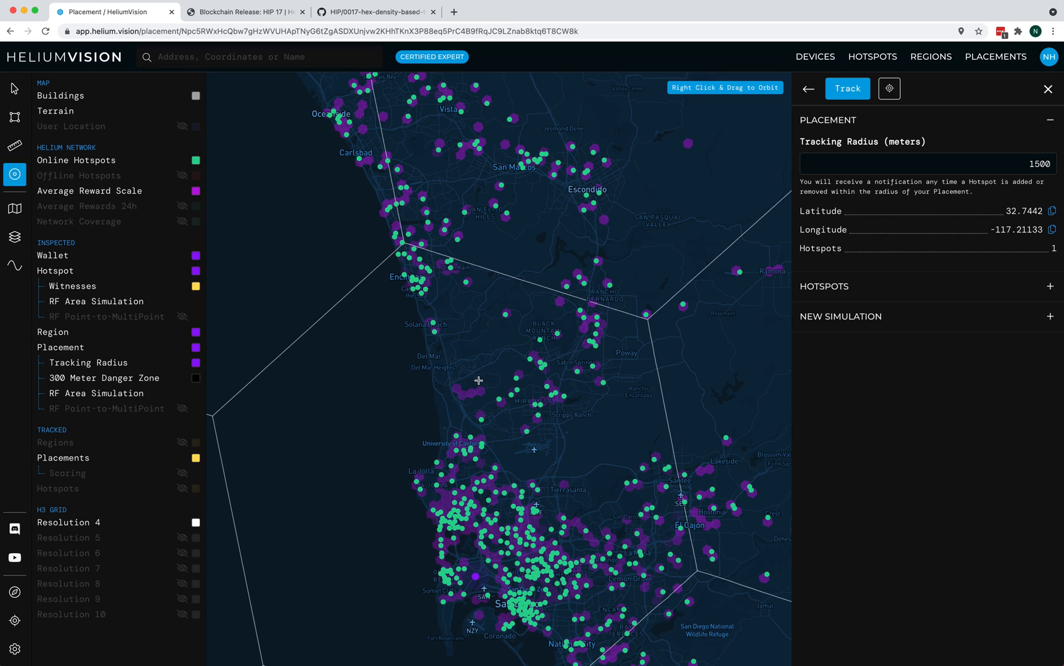
Zoom out over Southern California's Resolution 4 hex grid, then return to the HIP17 chain variables table
scroll(down, 3)
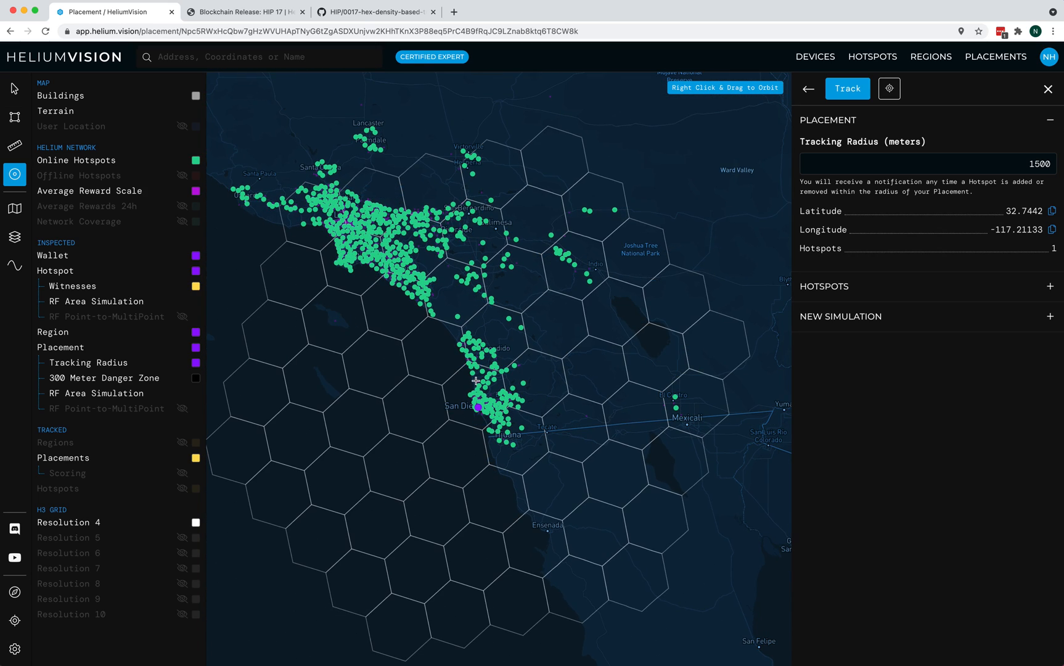
click(246, 12)
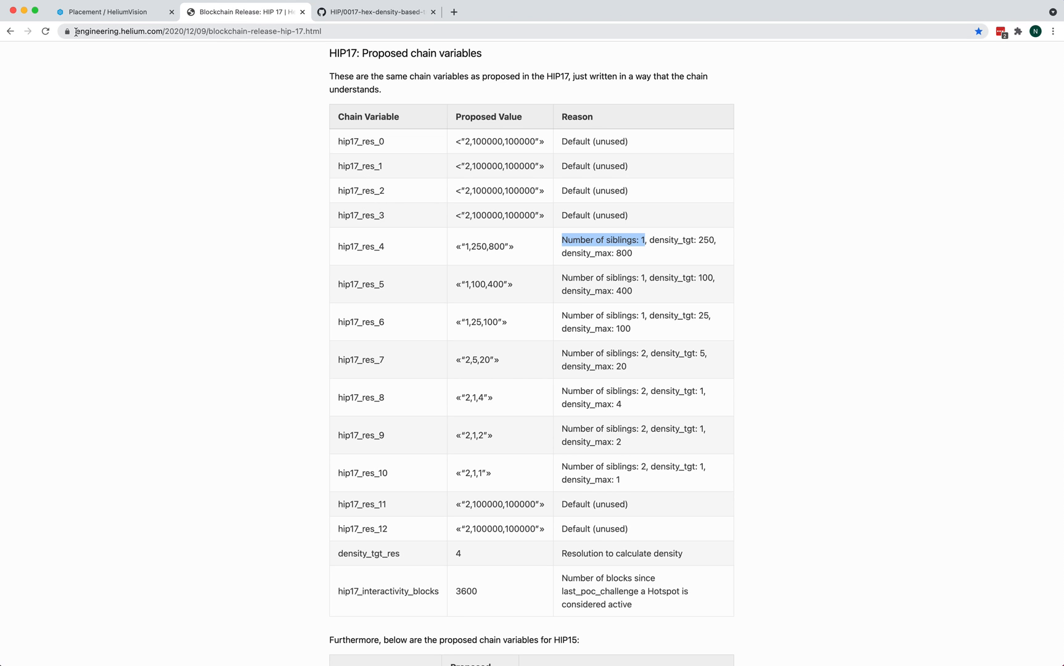
Read 'How Transmit Reward Scaling is Used' in the GitHub HIP17 proposal, then return to HeliumVision
click(376, 12)
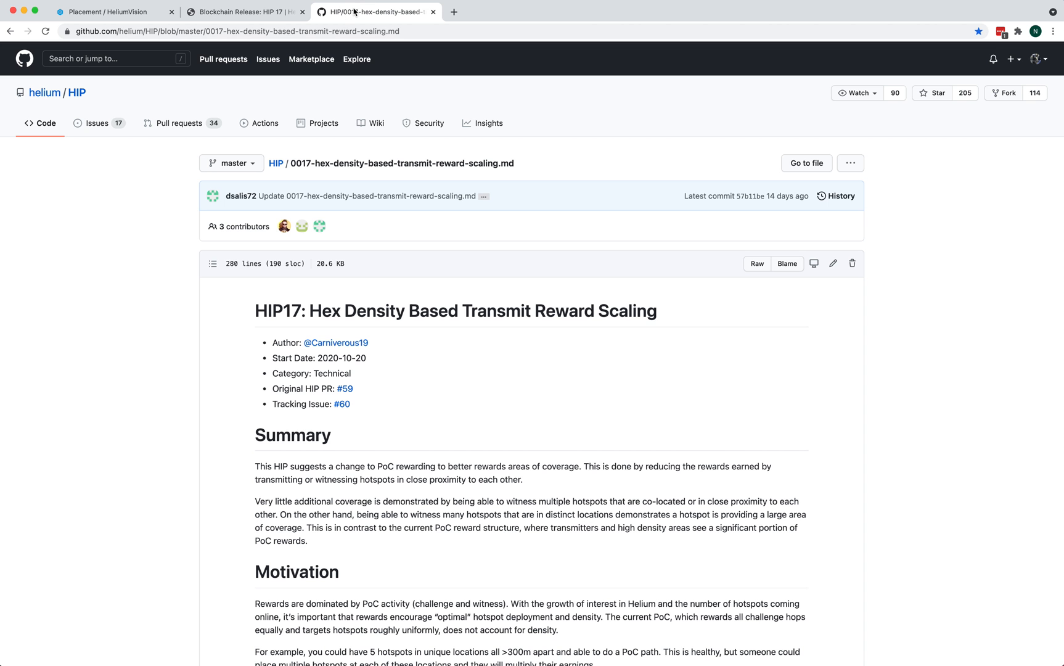
scroll(down, 3)
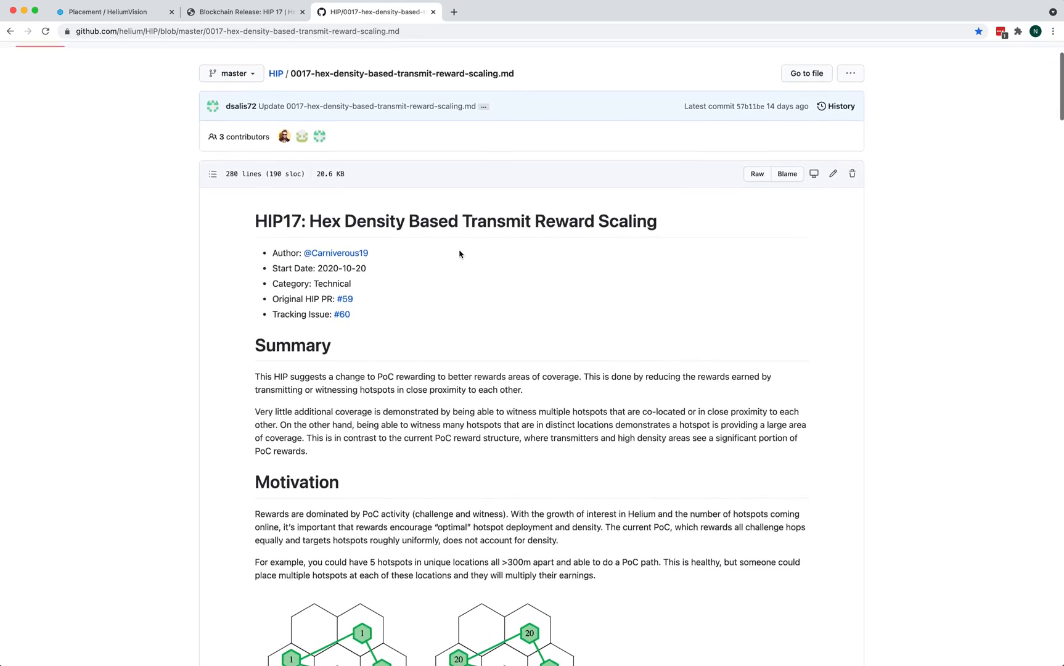
scroll(down, 3)
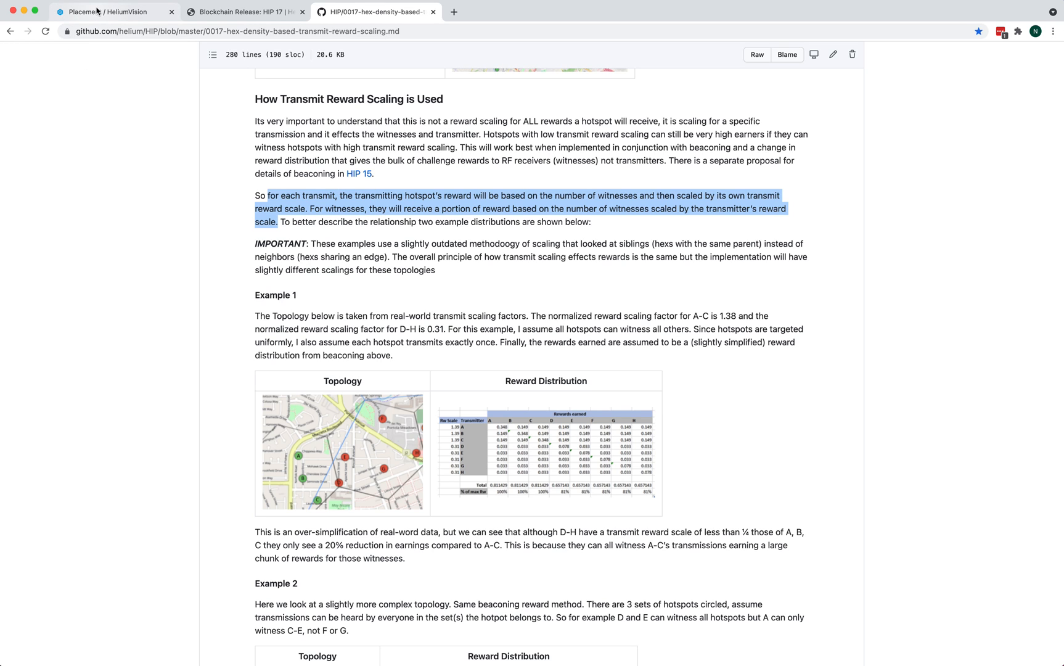
click(116, 12)
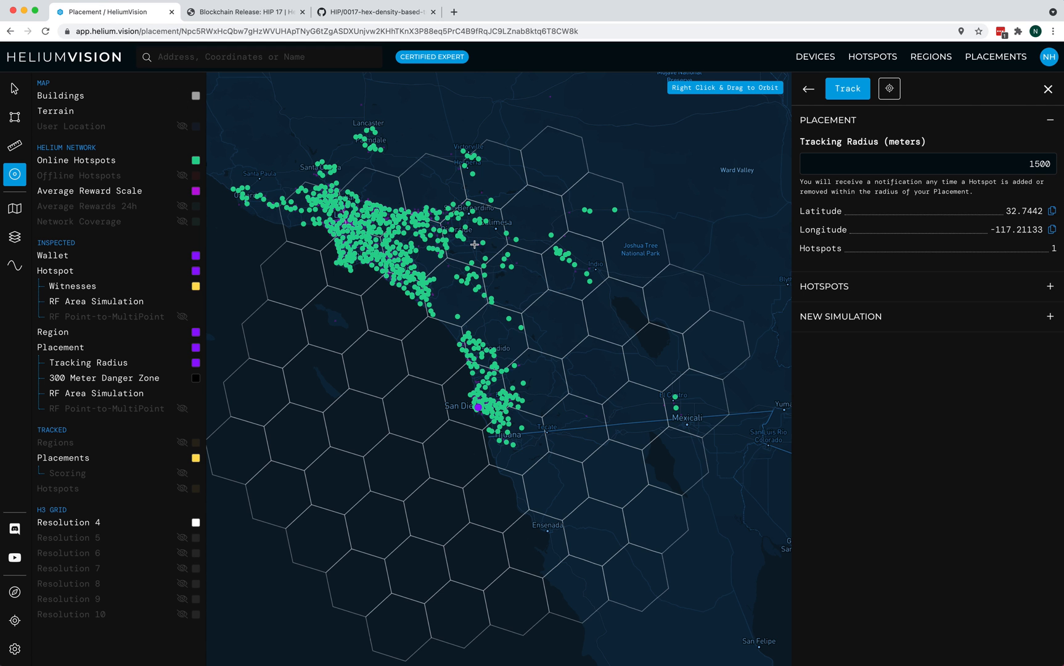